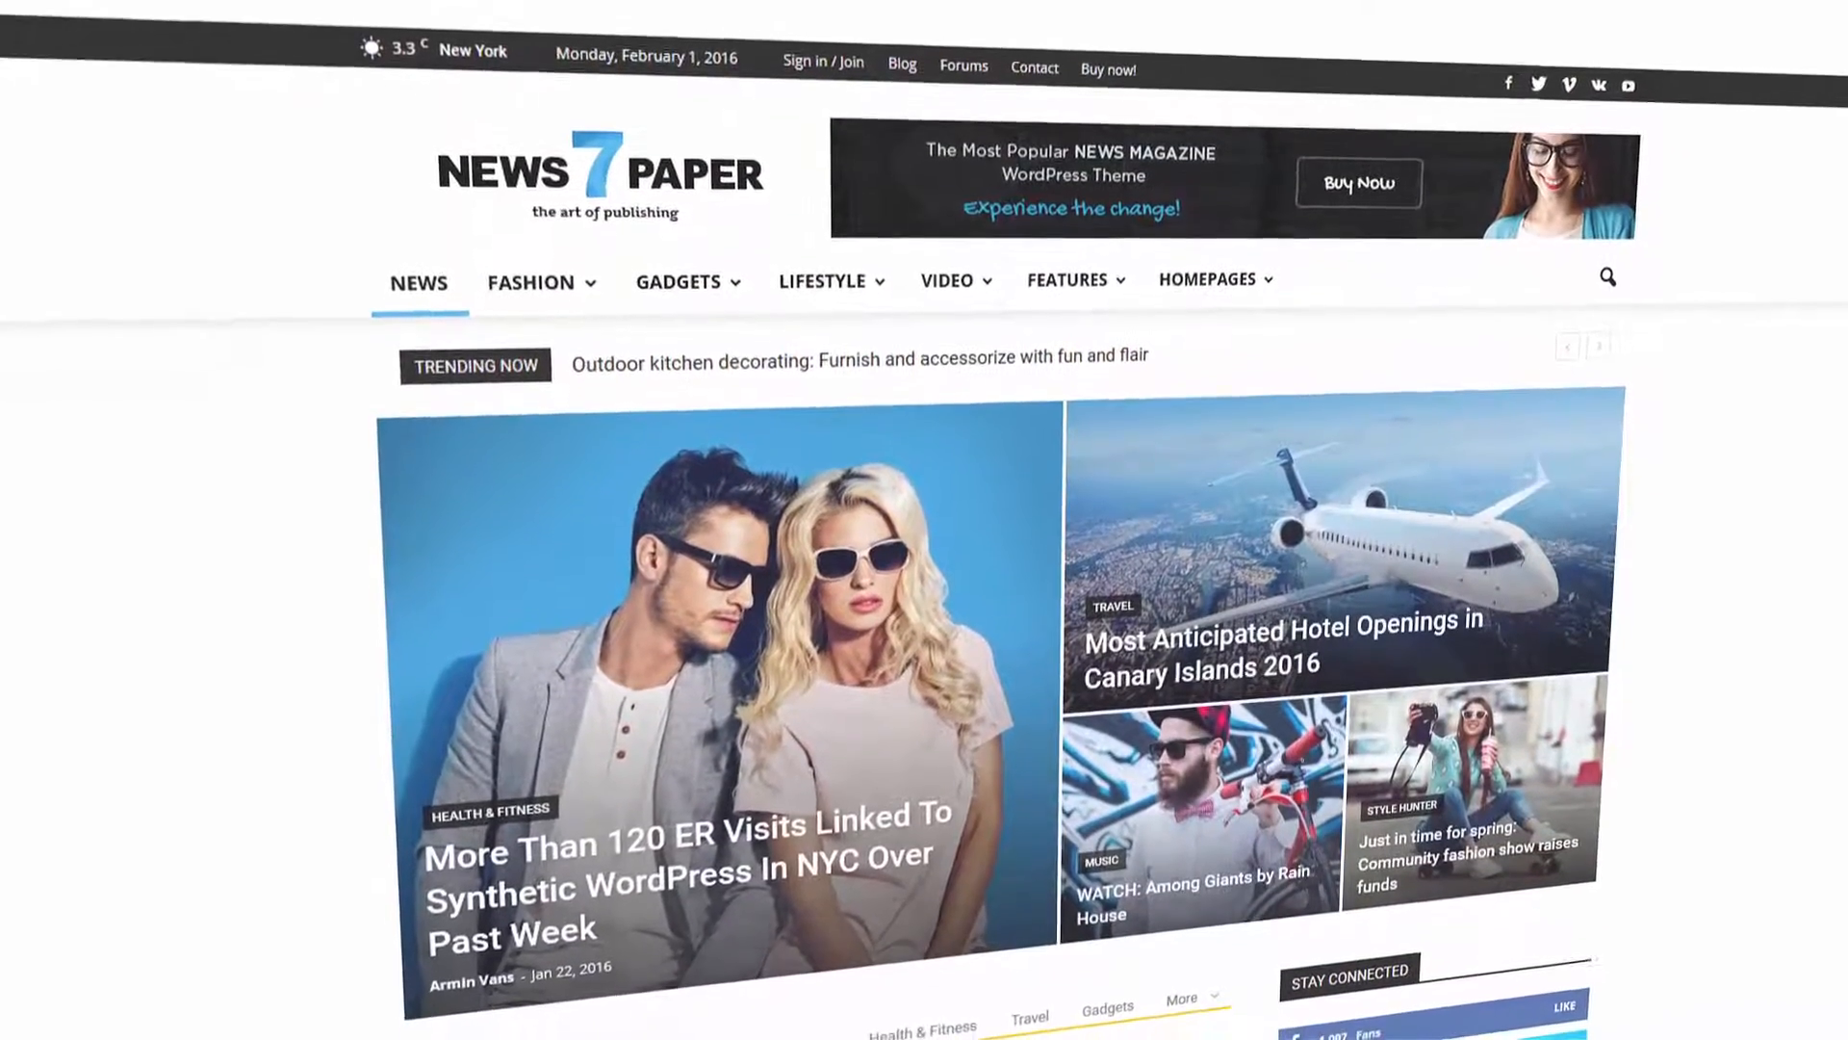
# Step: Scroll through the demo smart list posts, ending on 'Top 10 fashion art photos of 2016'
pyautogui.scroll(-3)
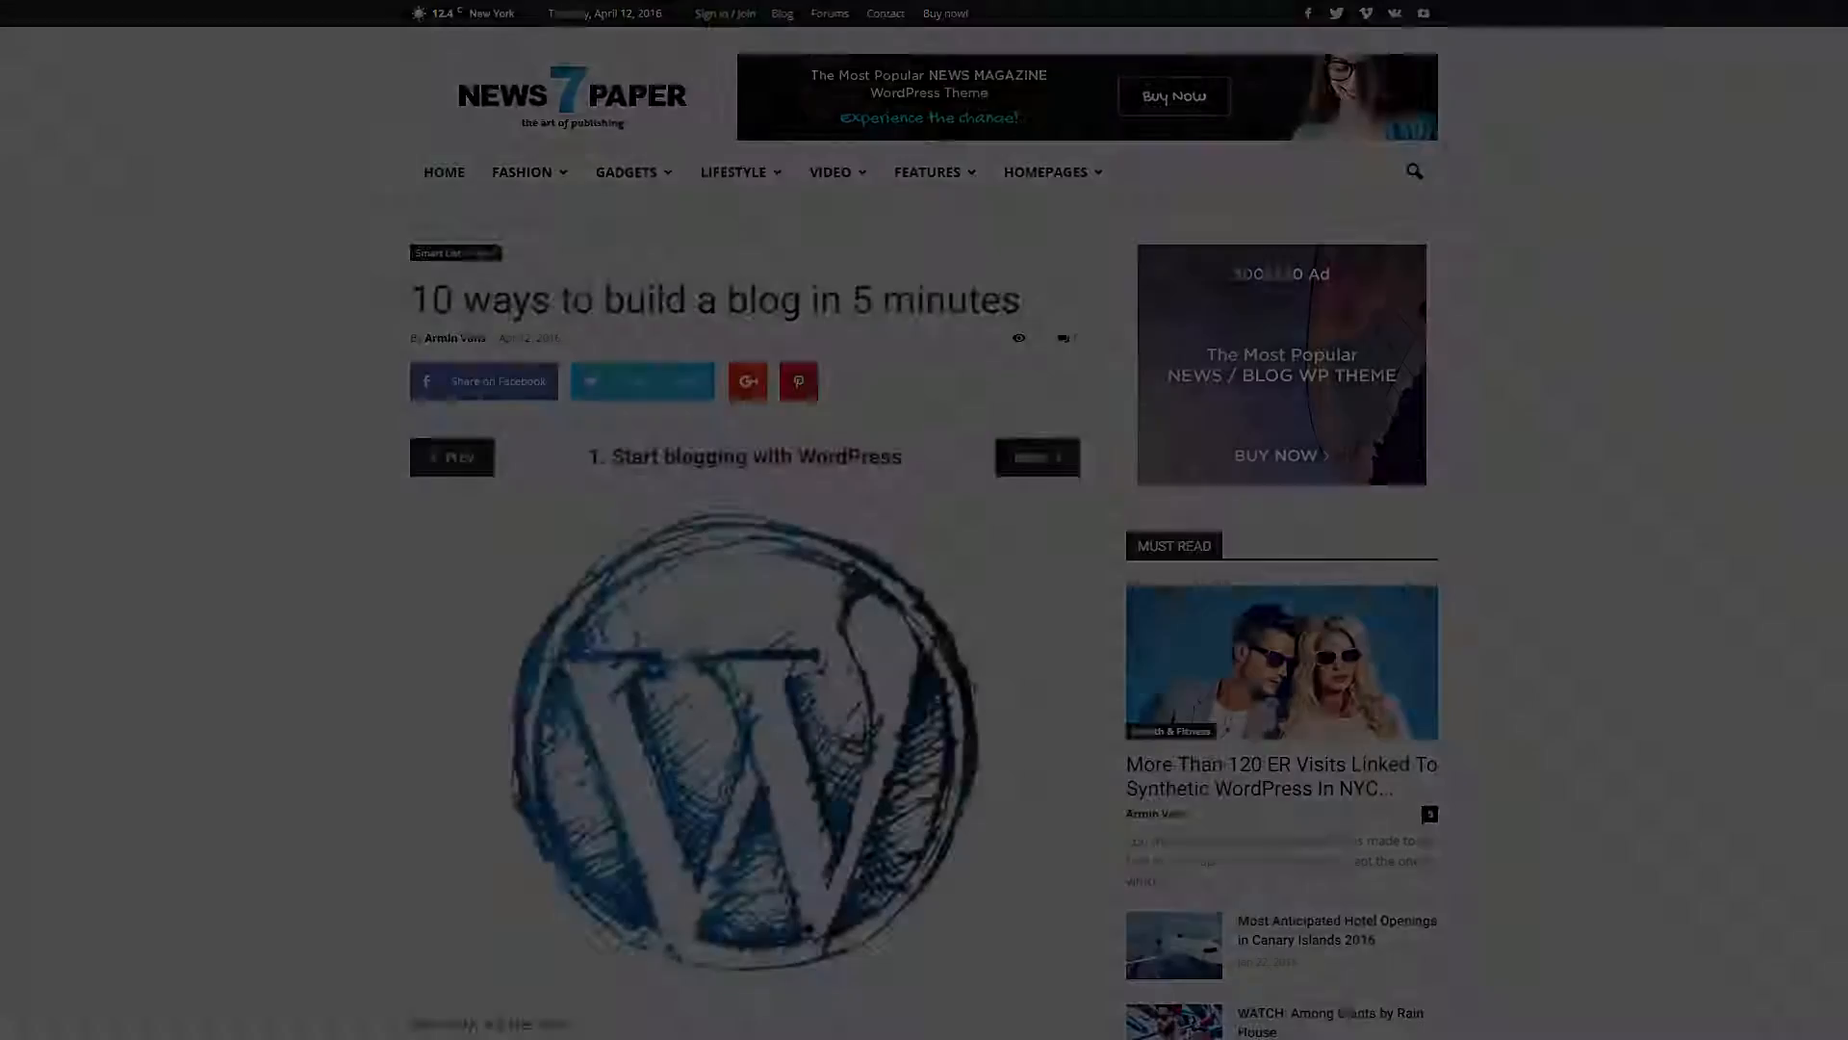
pyautogui.scroll(-3)
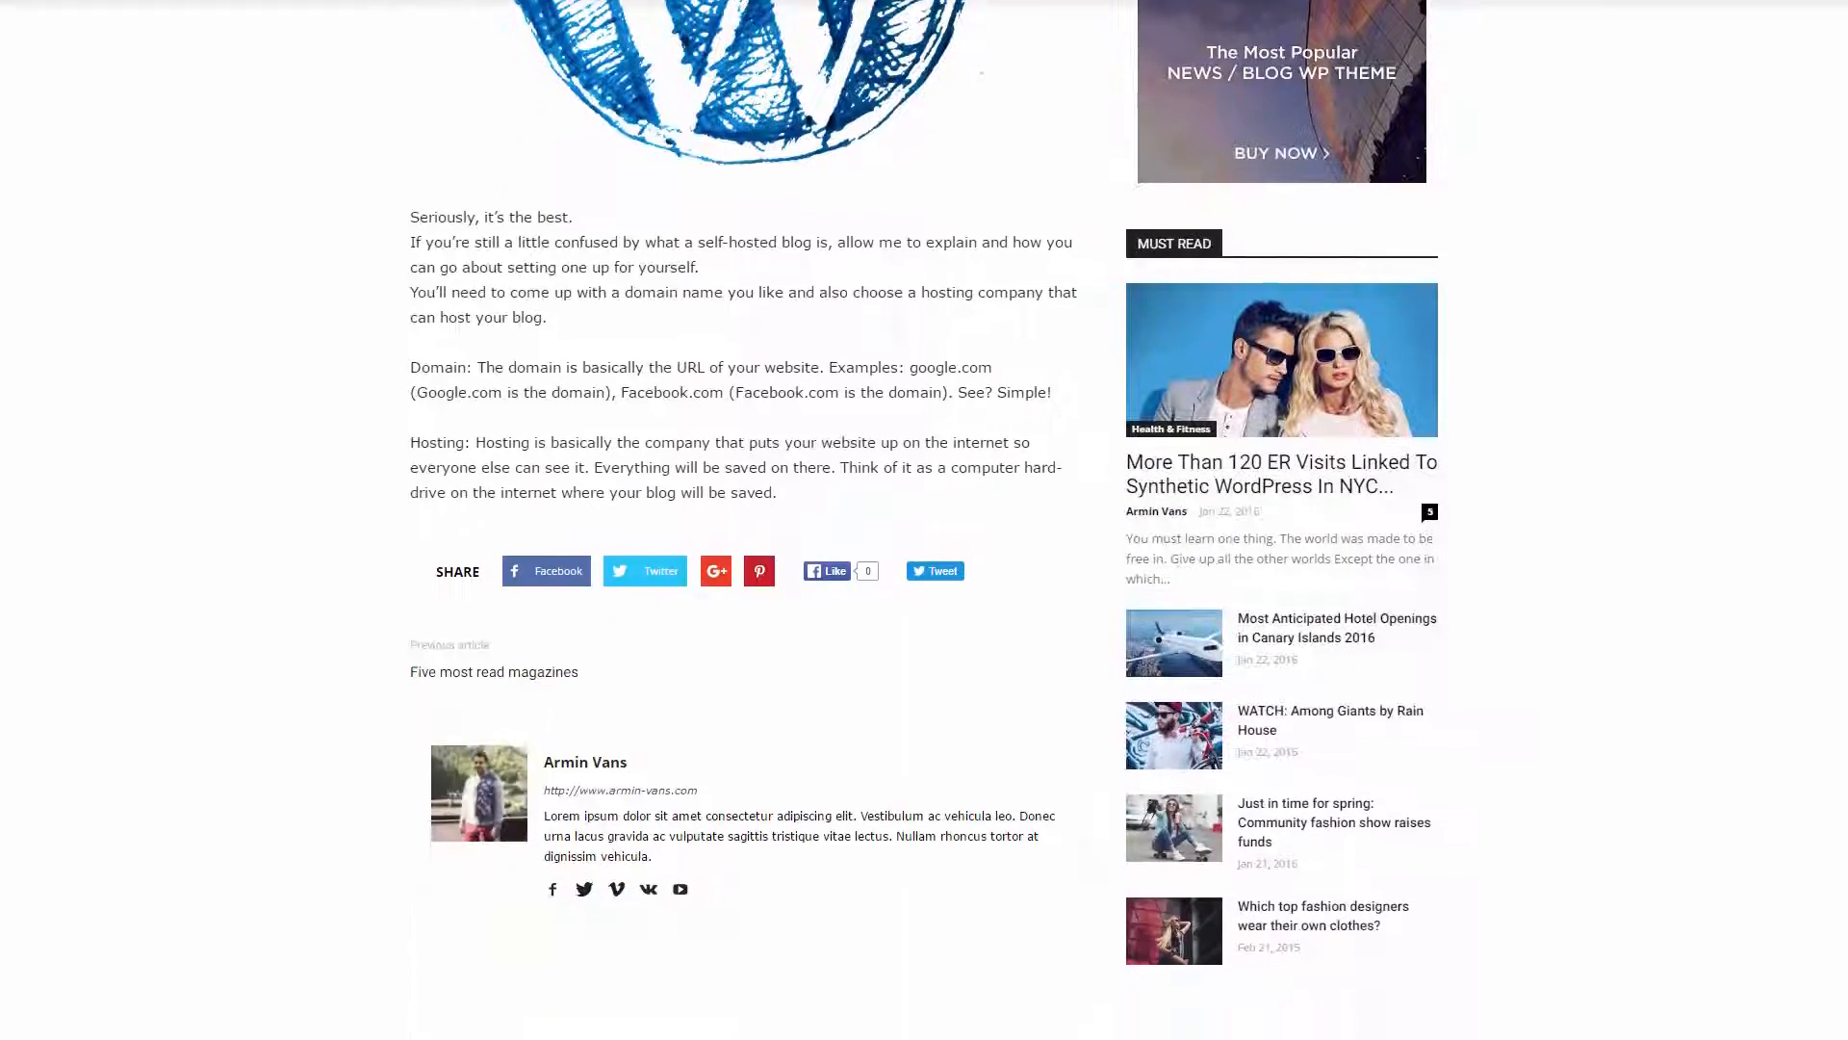
pyautogui.scroll(3)
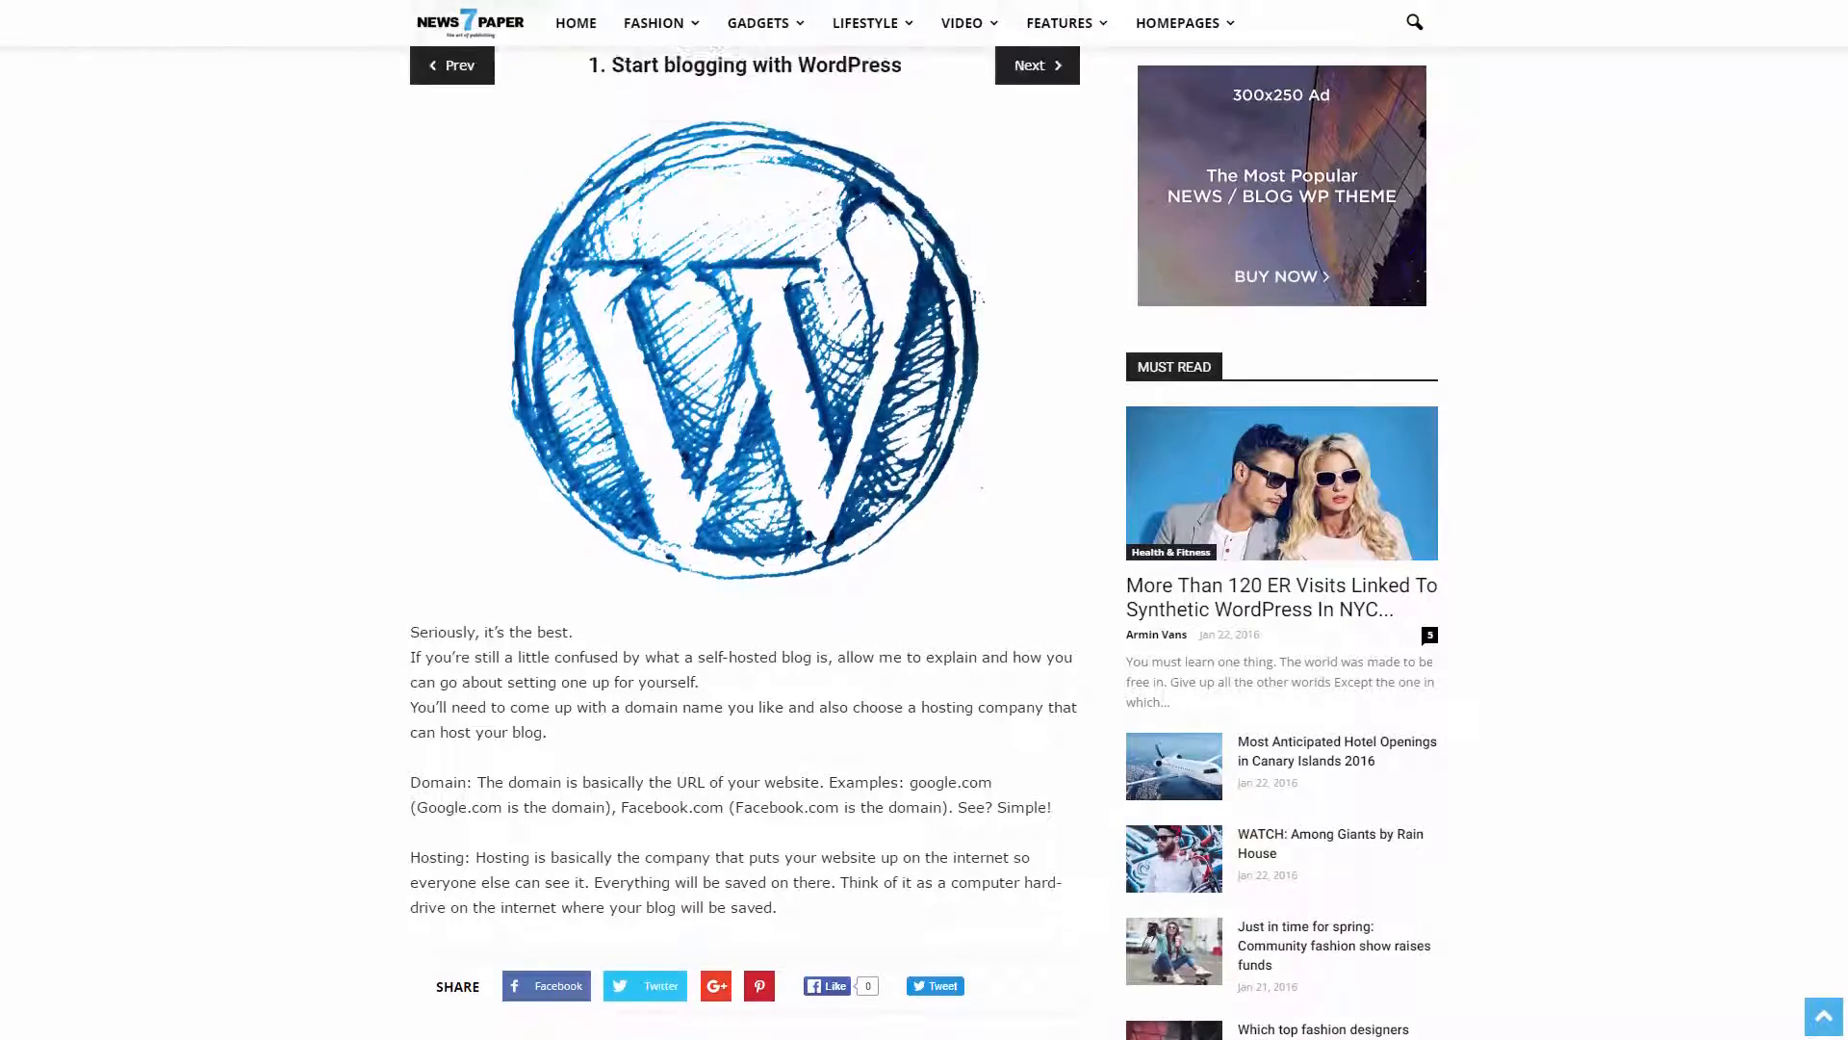
pyautogui.scroll(3)
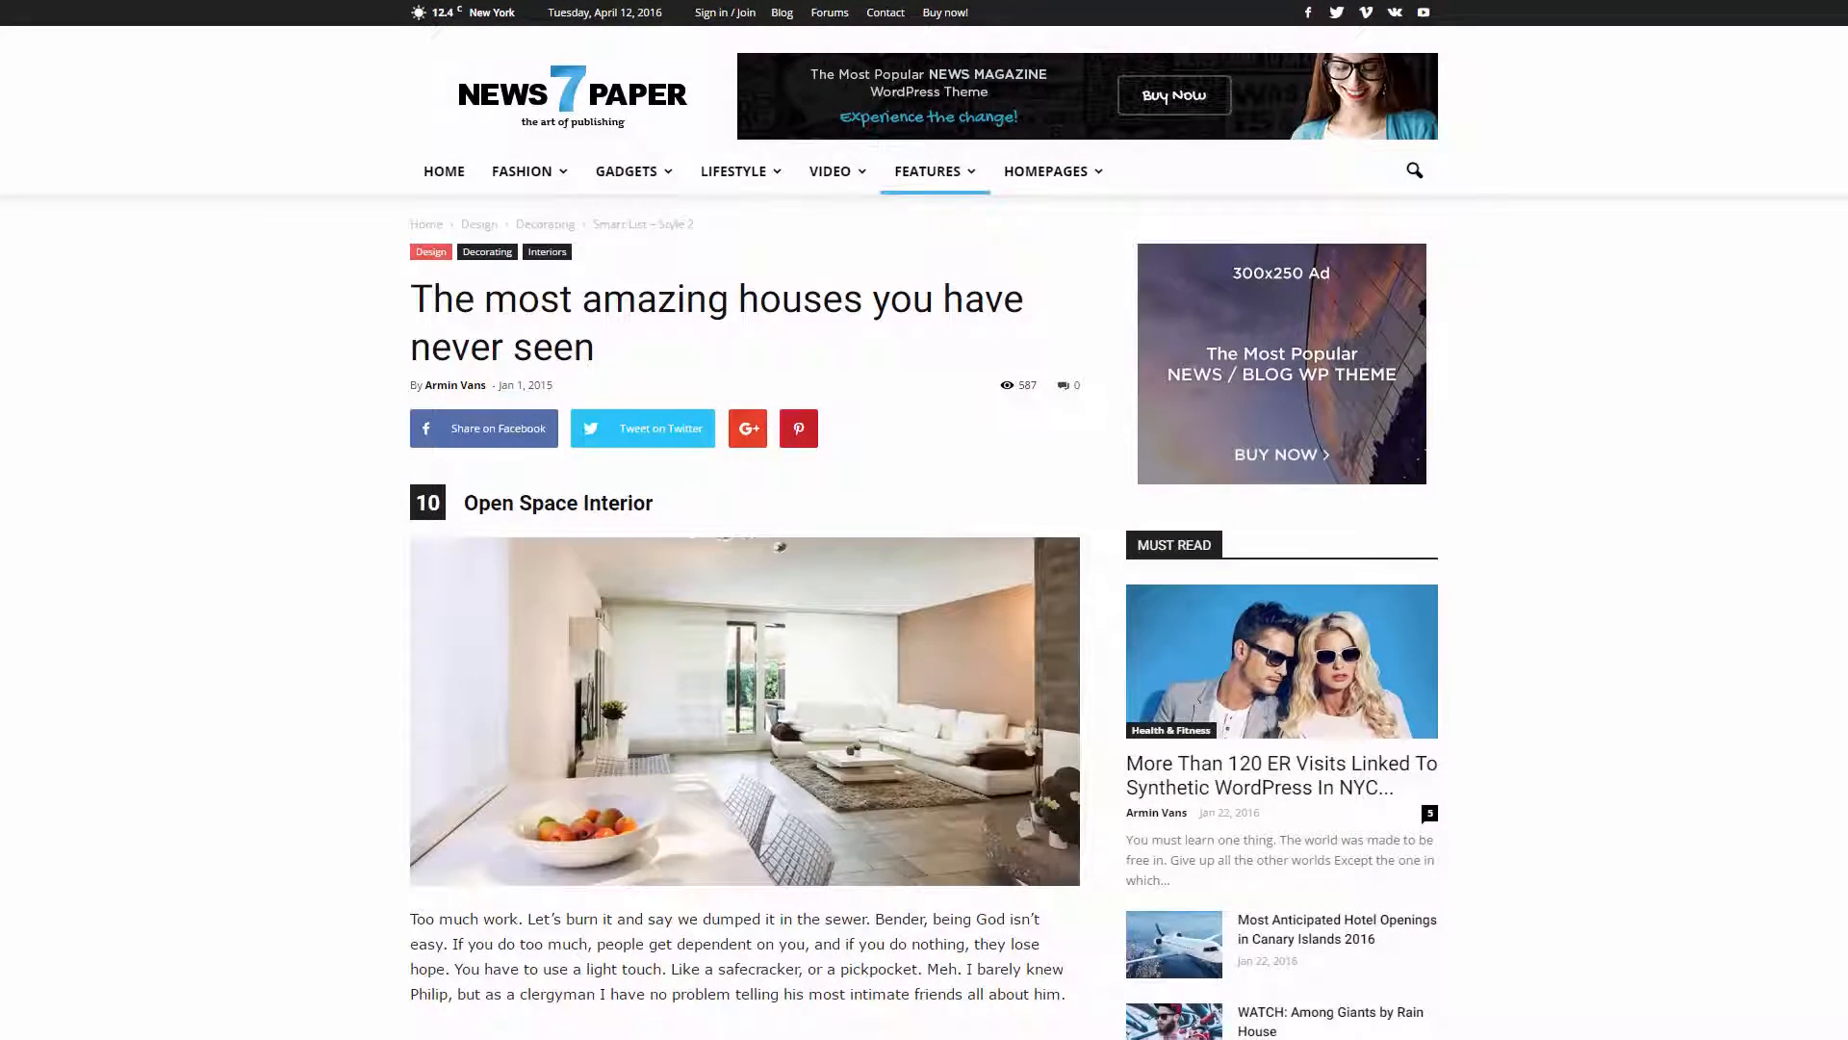
pyautogui.scroll(-3)
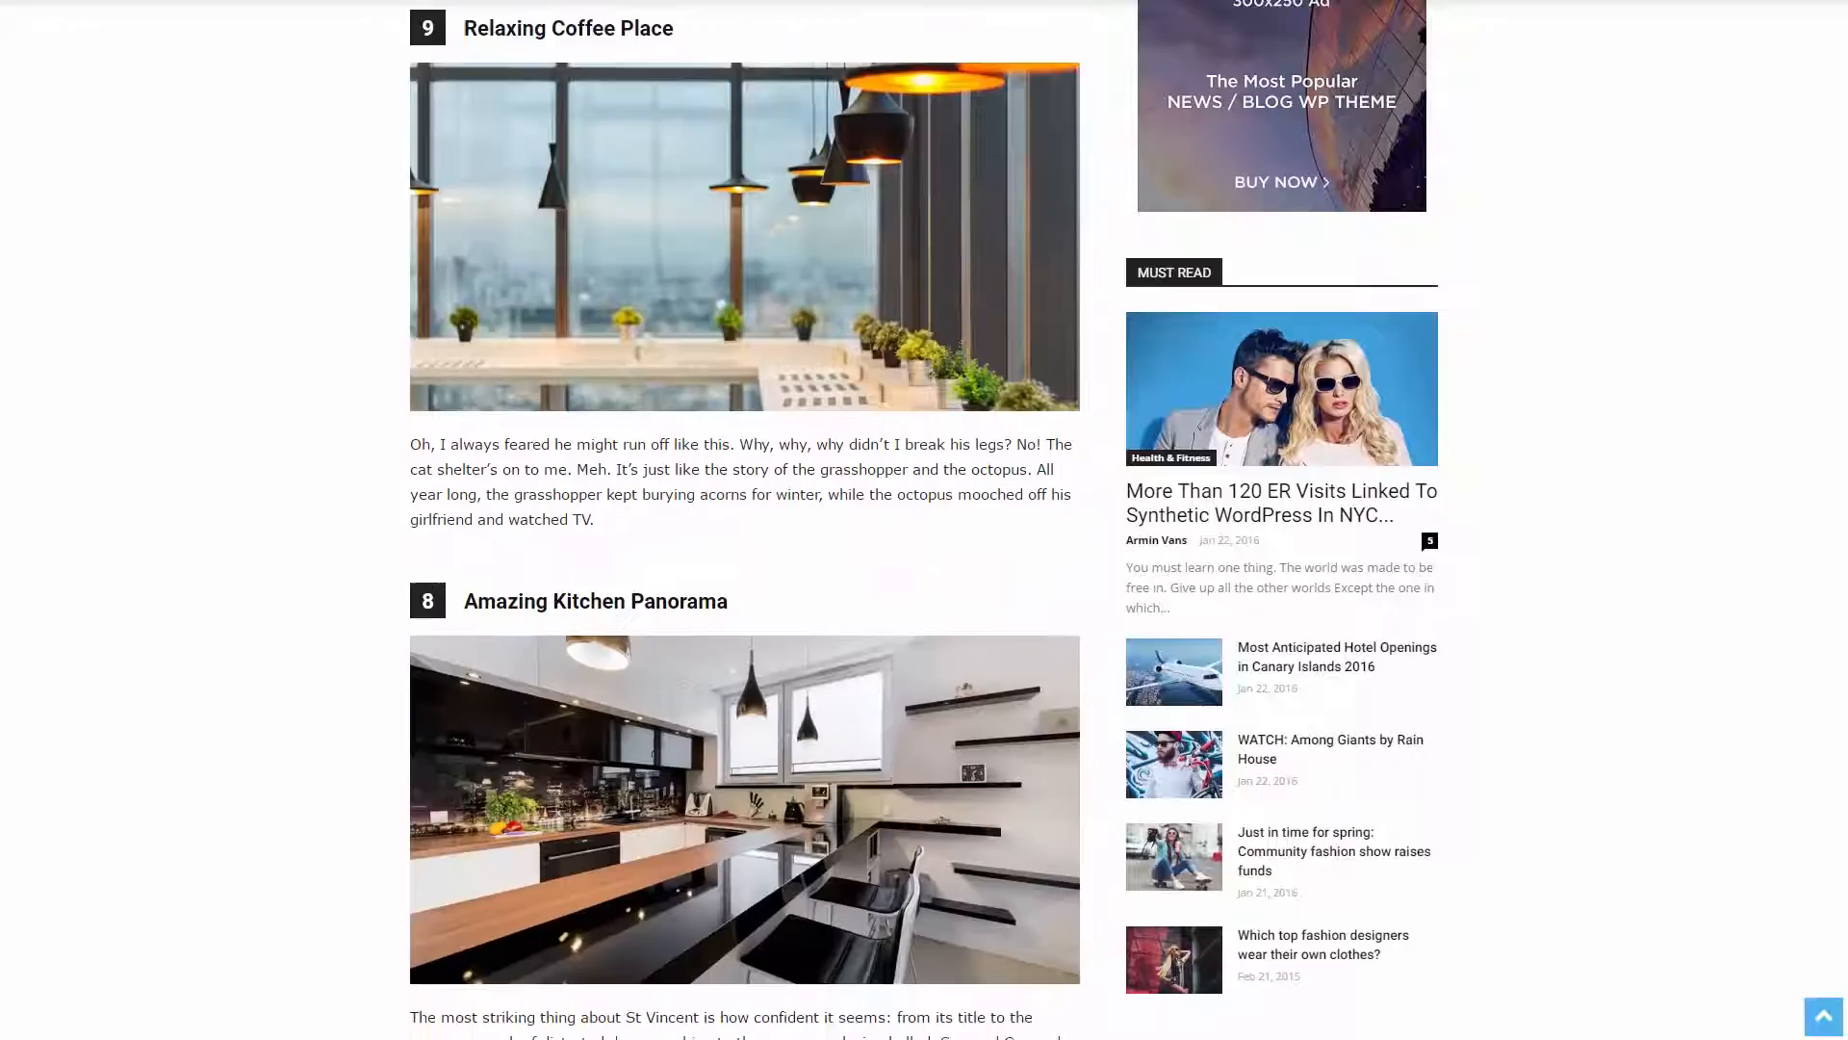
pyautogui.scroll(-3)
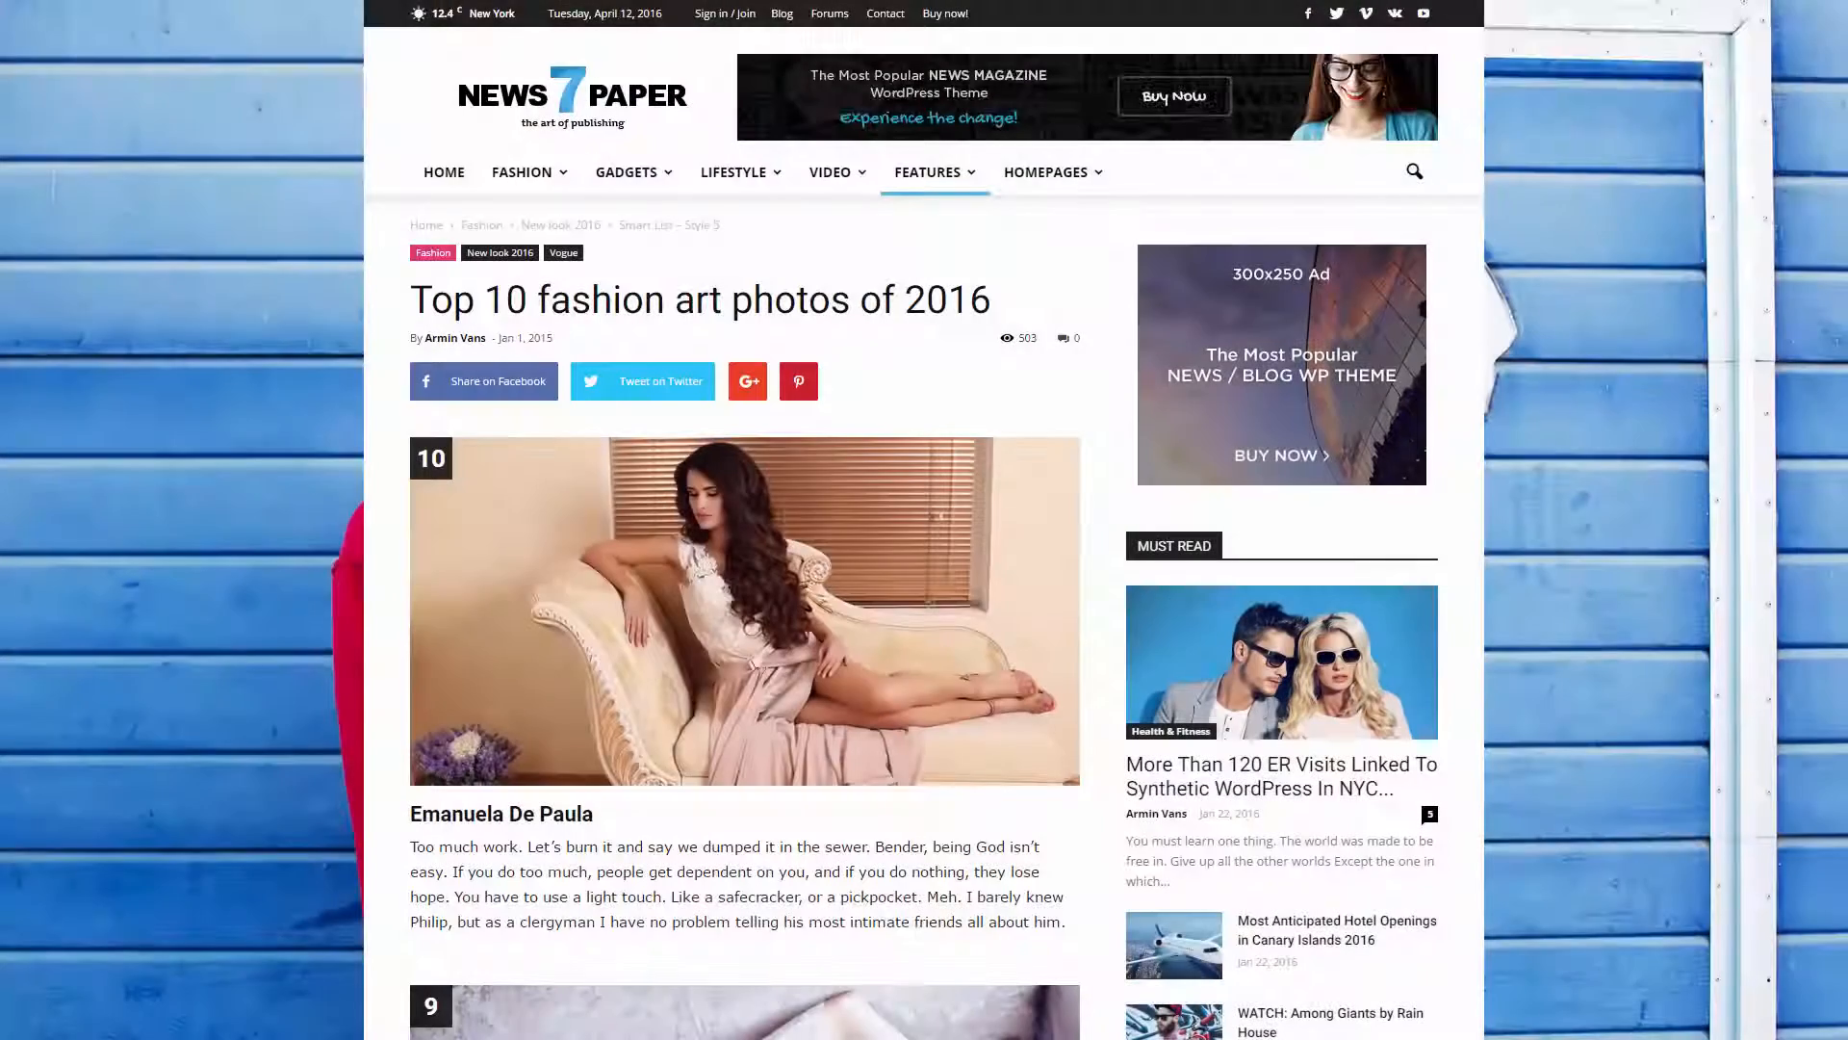
pyautogui.scroll(-3)
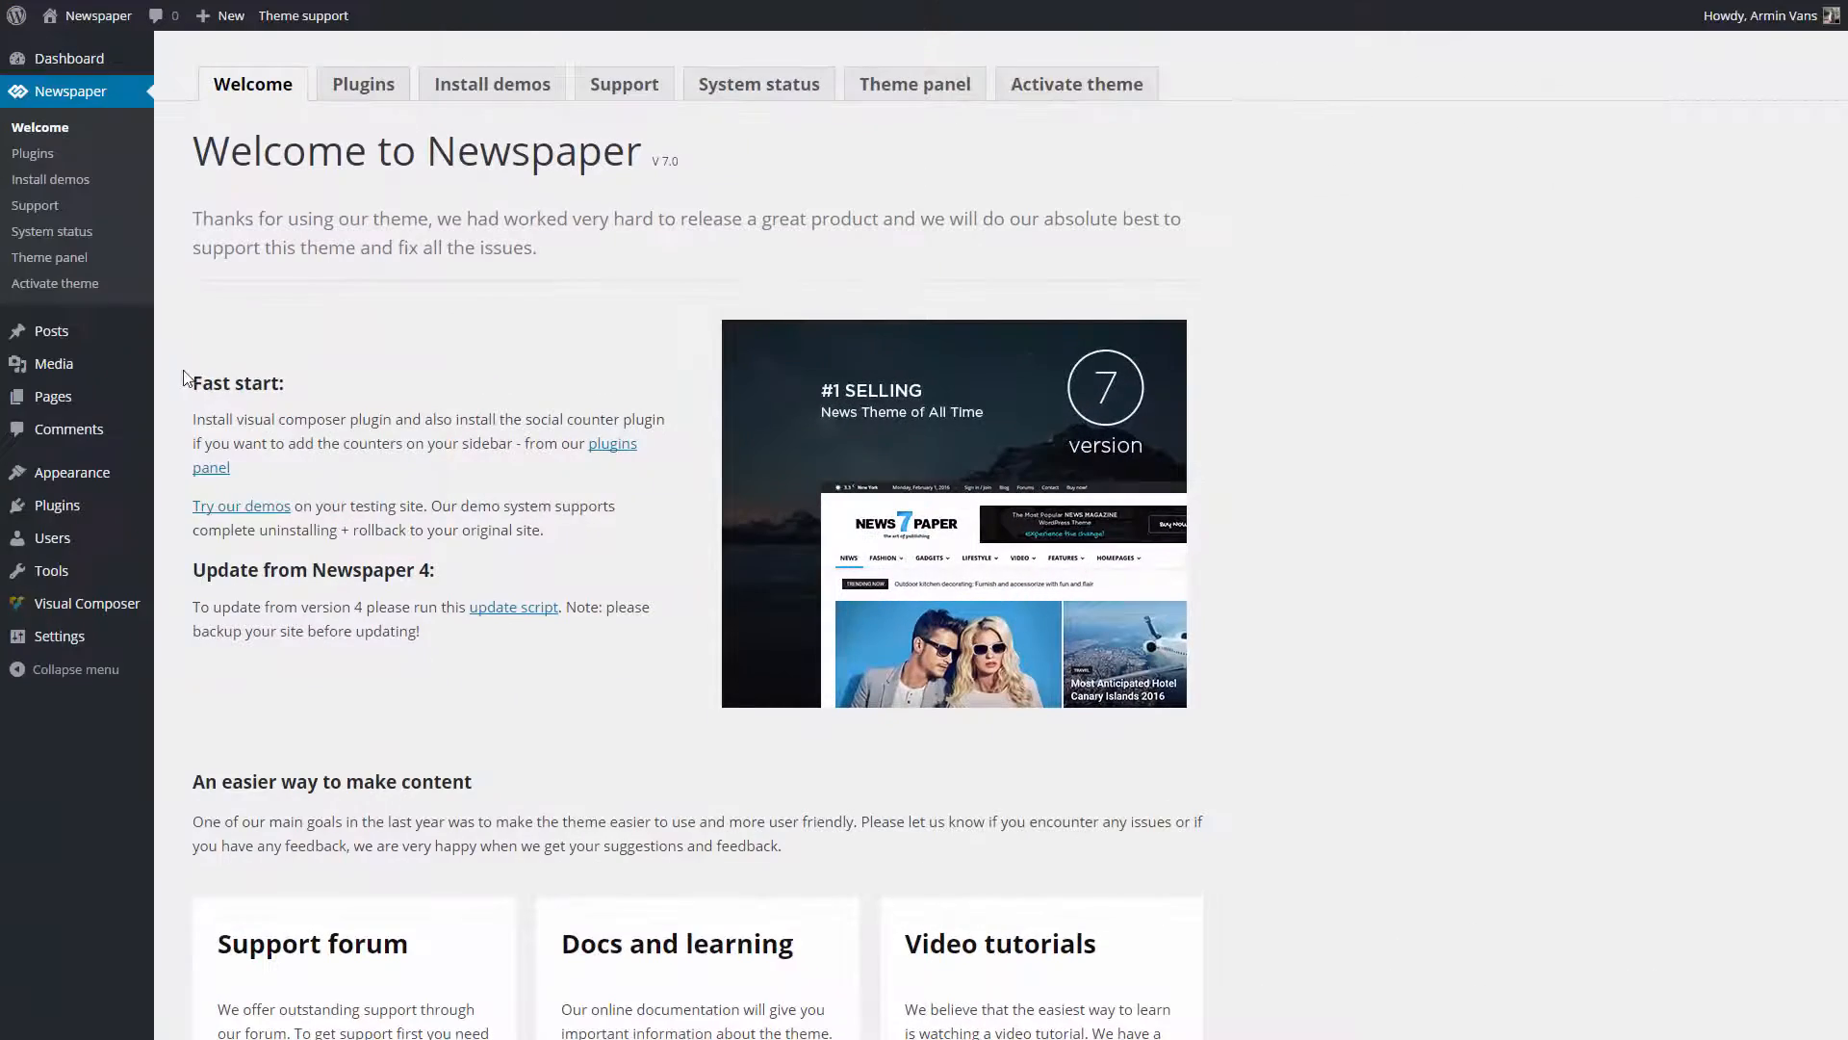
pyautogui.moveTo(52, 331)
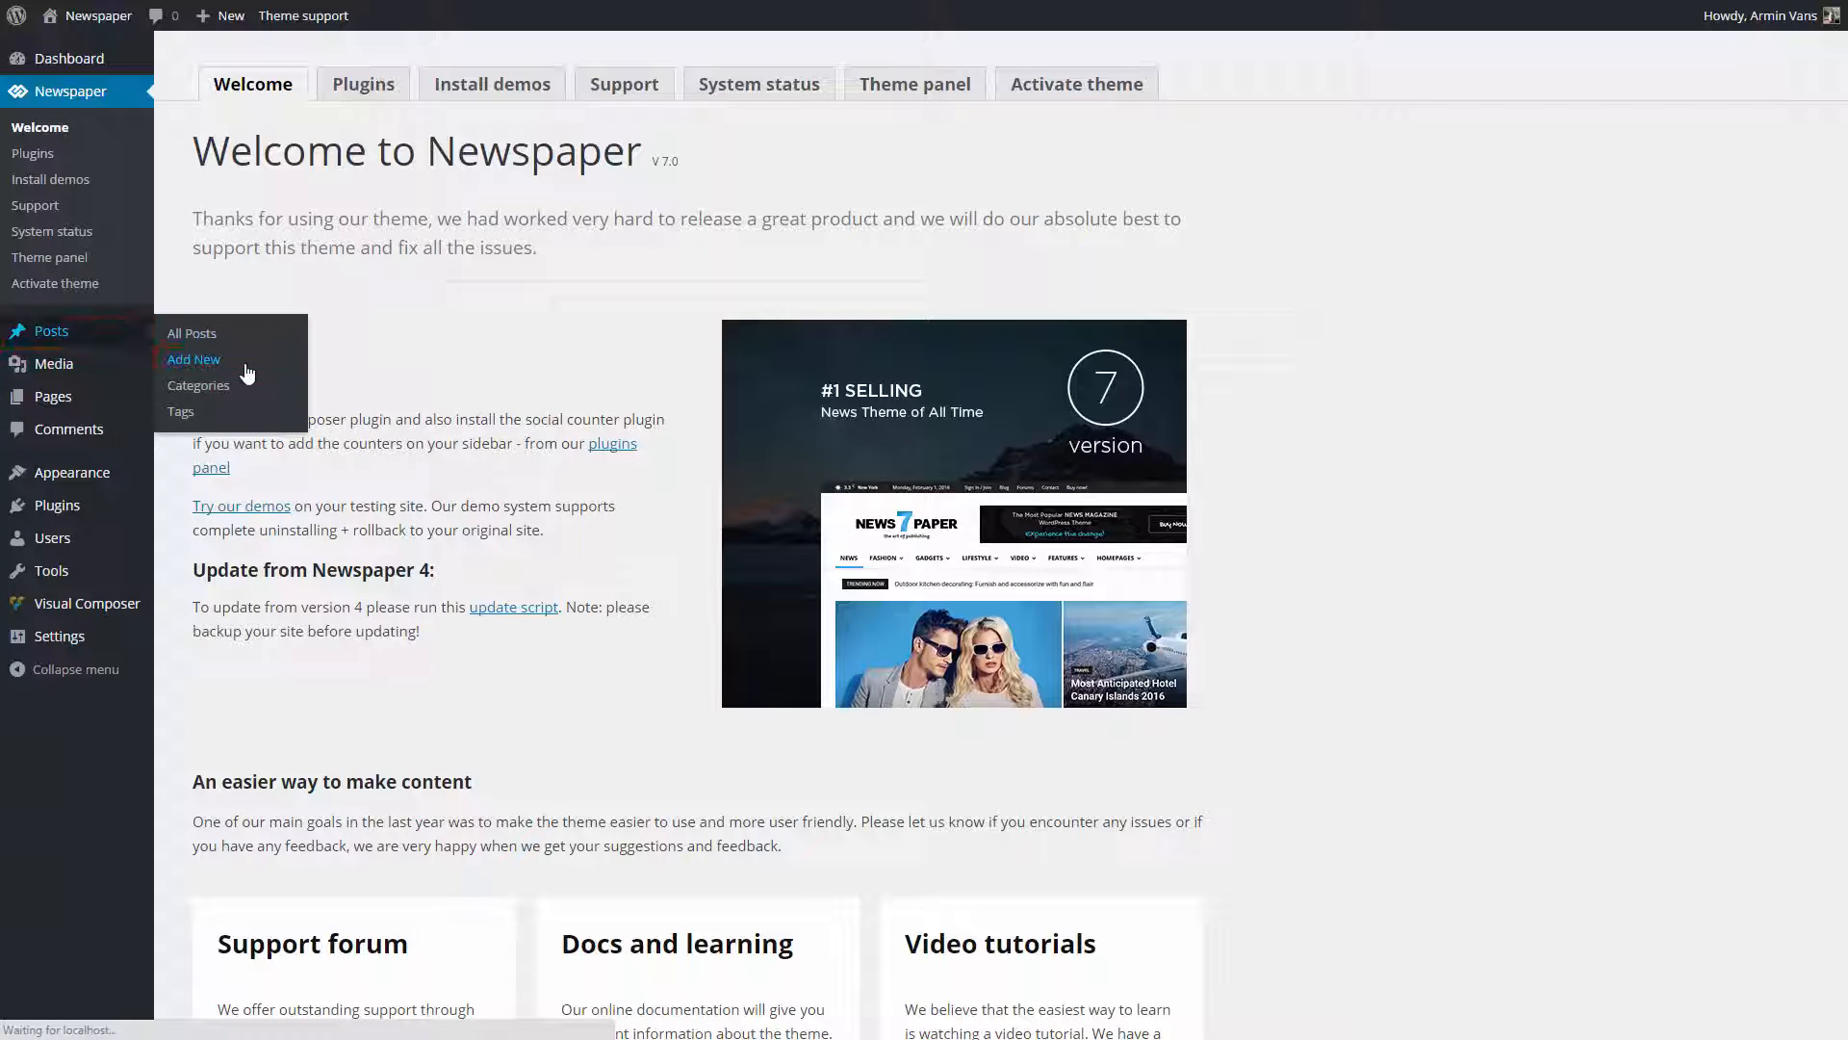
# Step: Create a new post via Posts > Add New titled 'Five most read magazines'
pyautogui.click(193, 358)
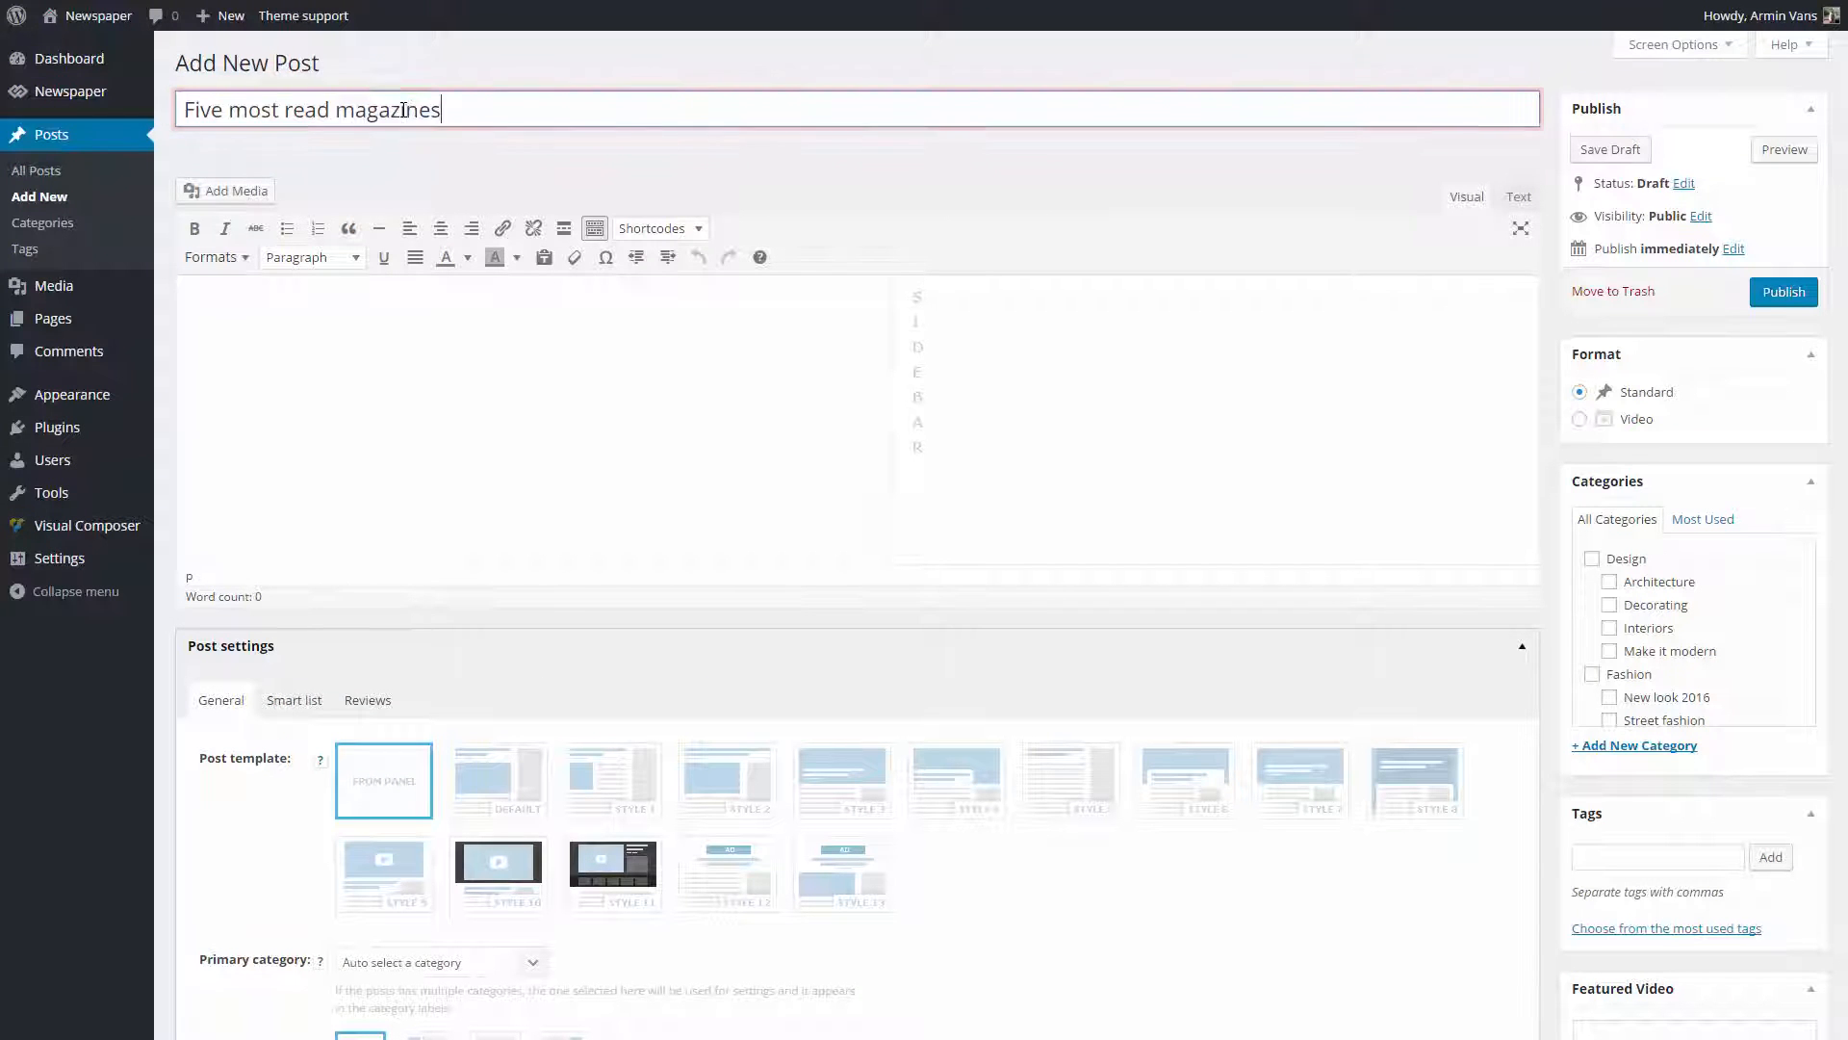
pyautogui.click(383, 374)
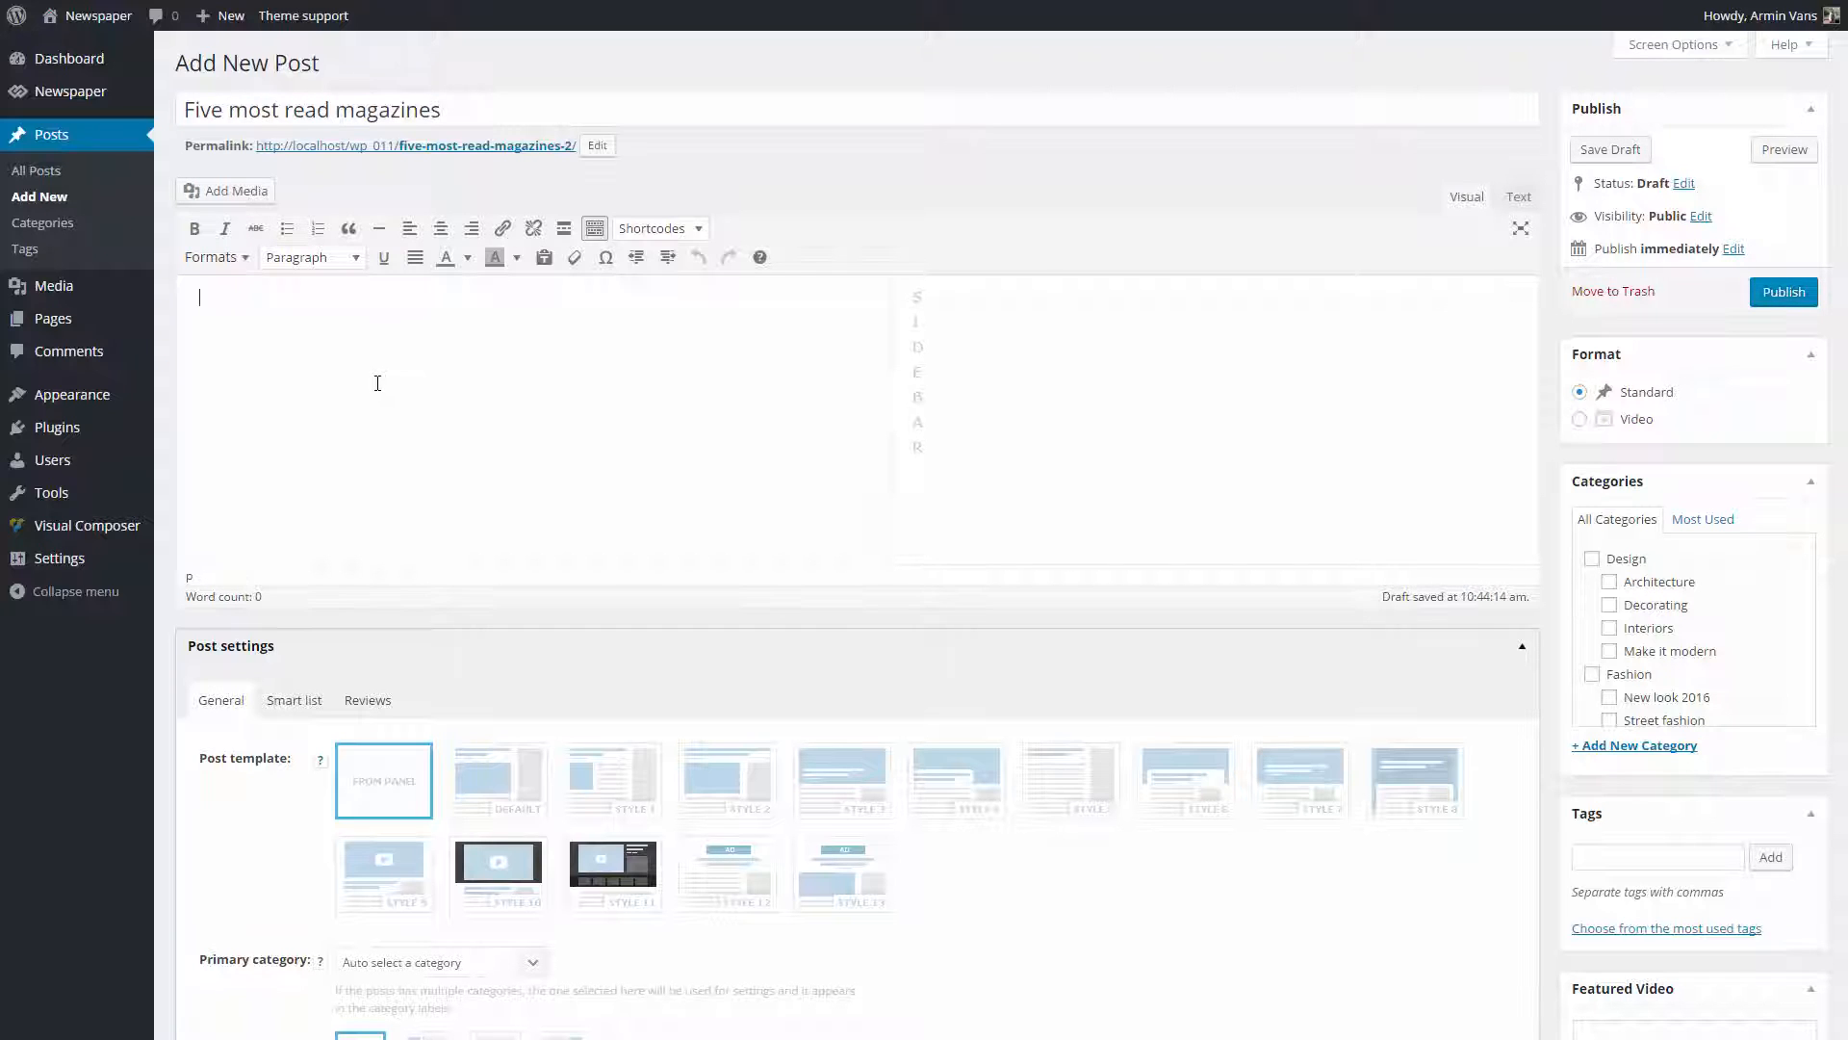
# Step: Write magazine sections such as 'AARP Magazine' and Better Homes as Heading 3 with cover images and descriptions
pyautogui.write('AARP Magazine')
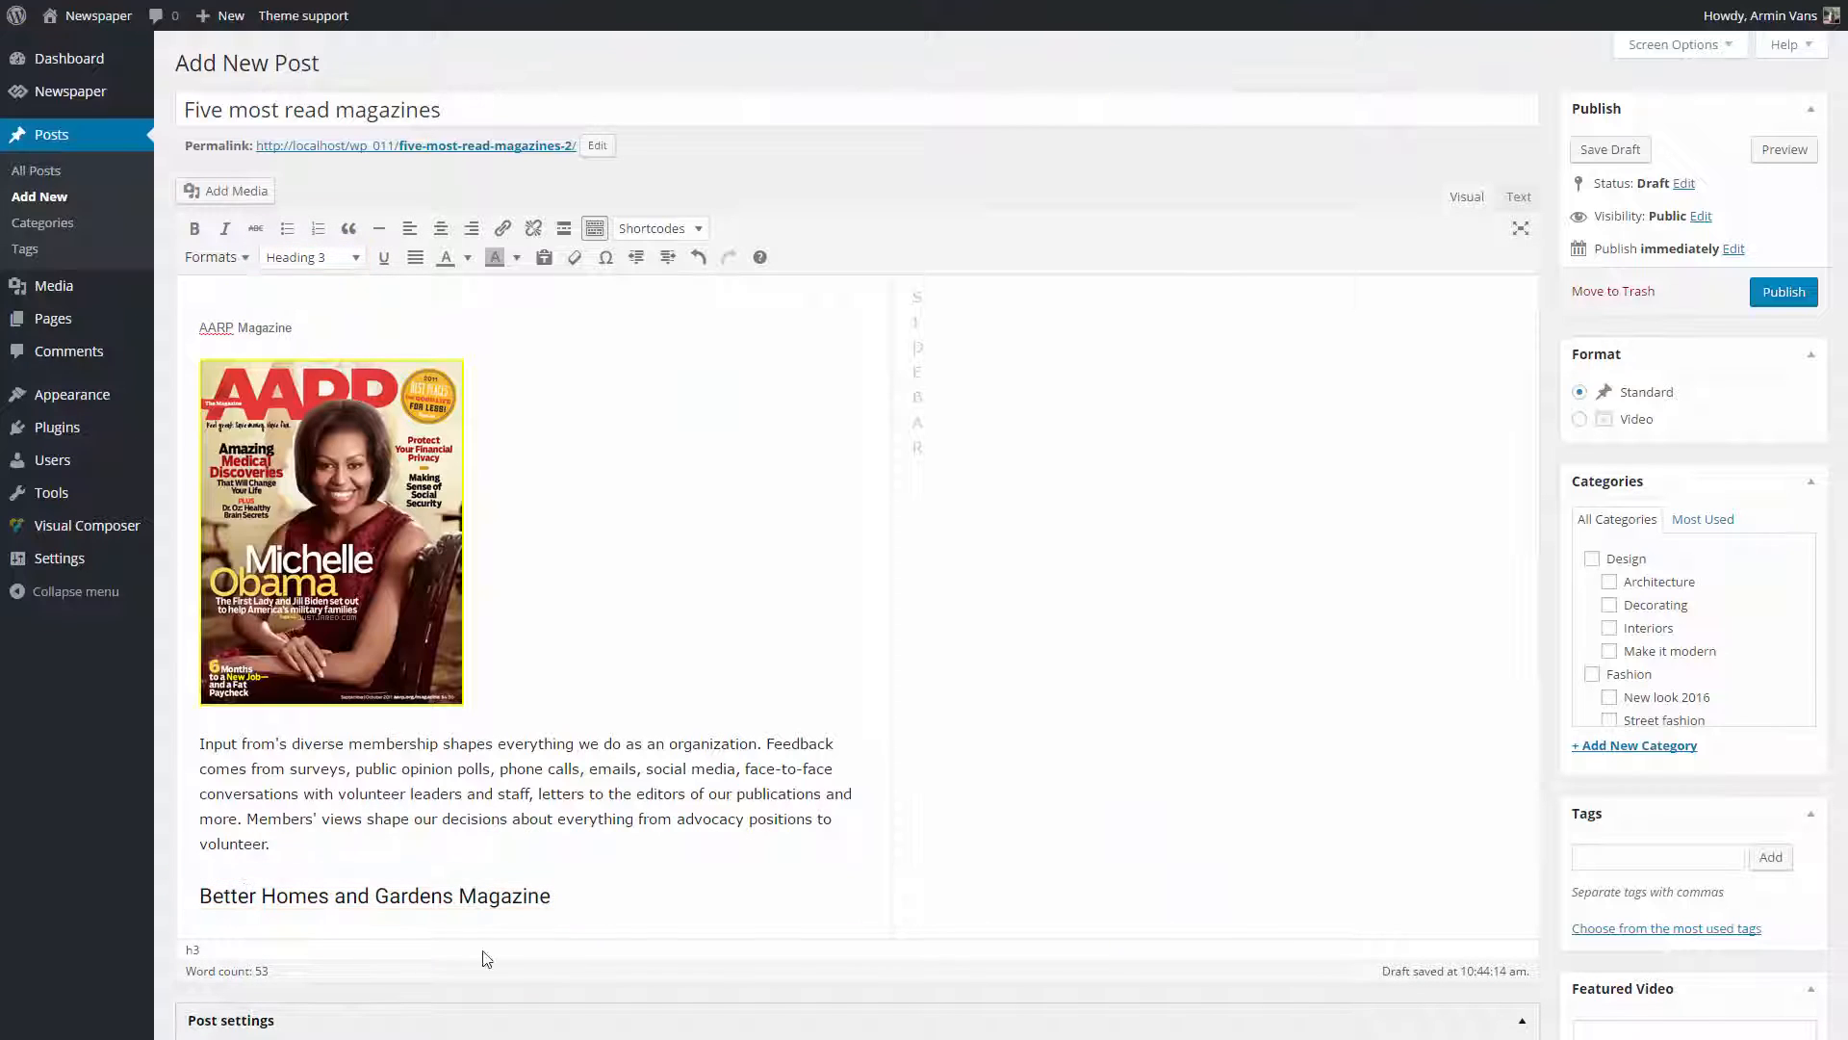
pyautogui.click(550, 895)
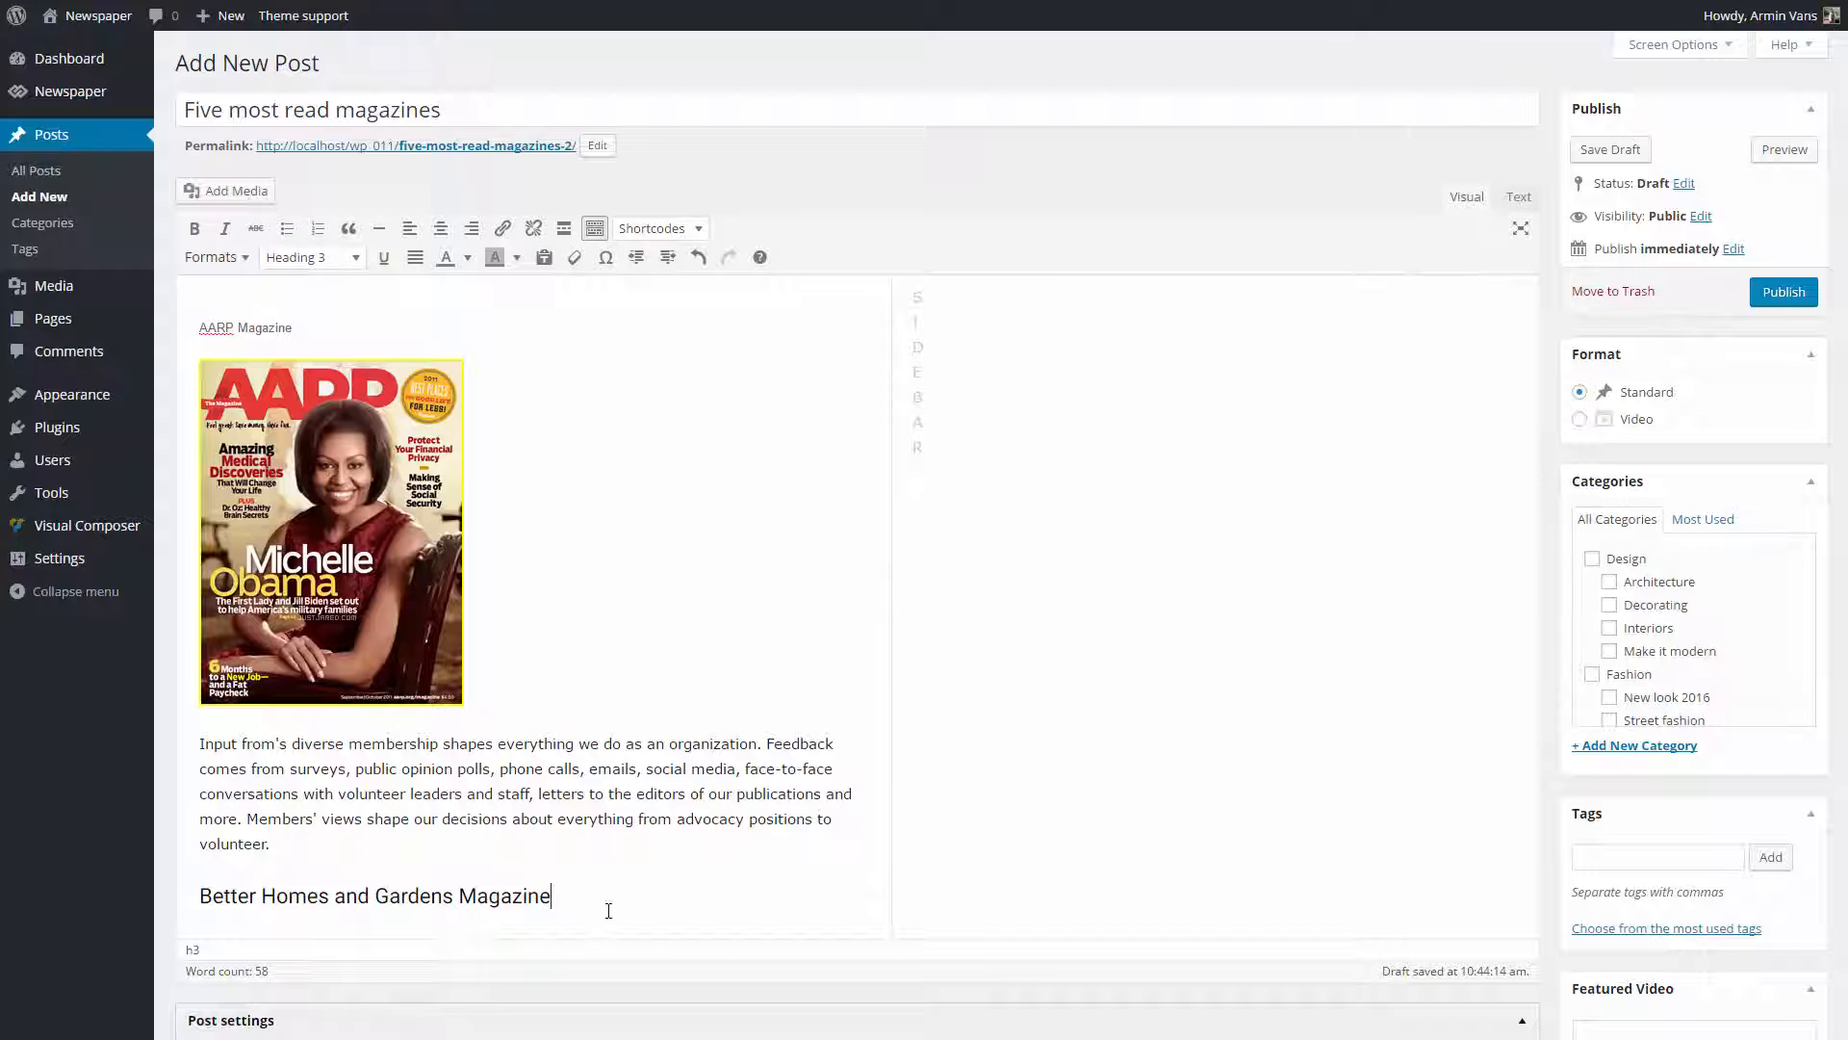
pyautogui.press('Enter')
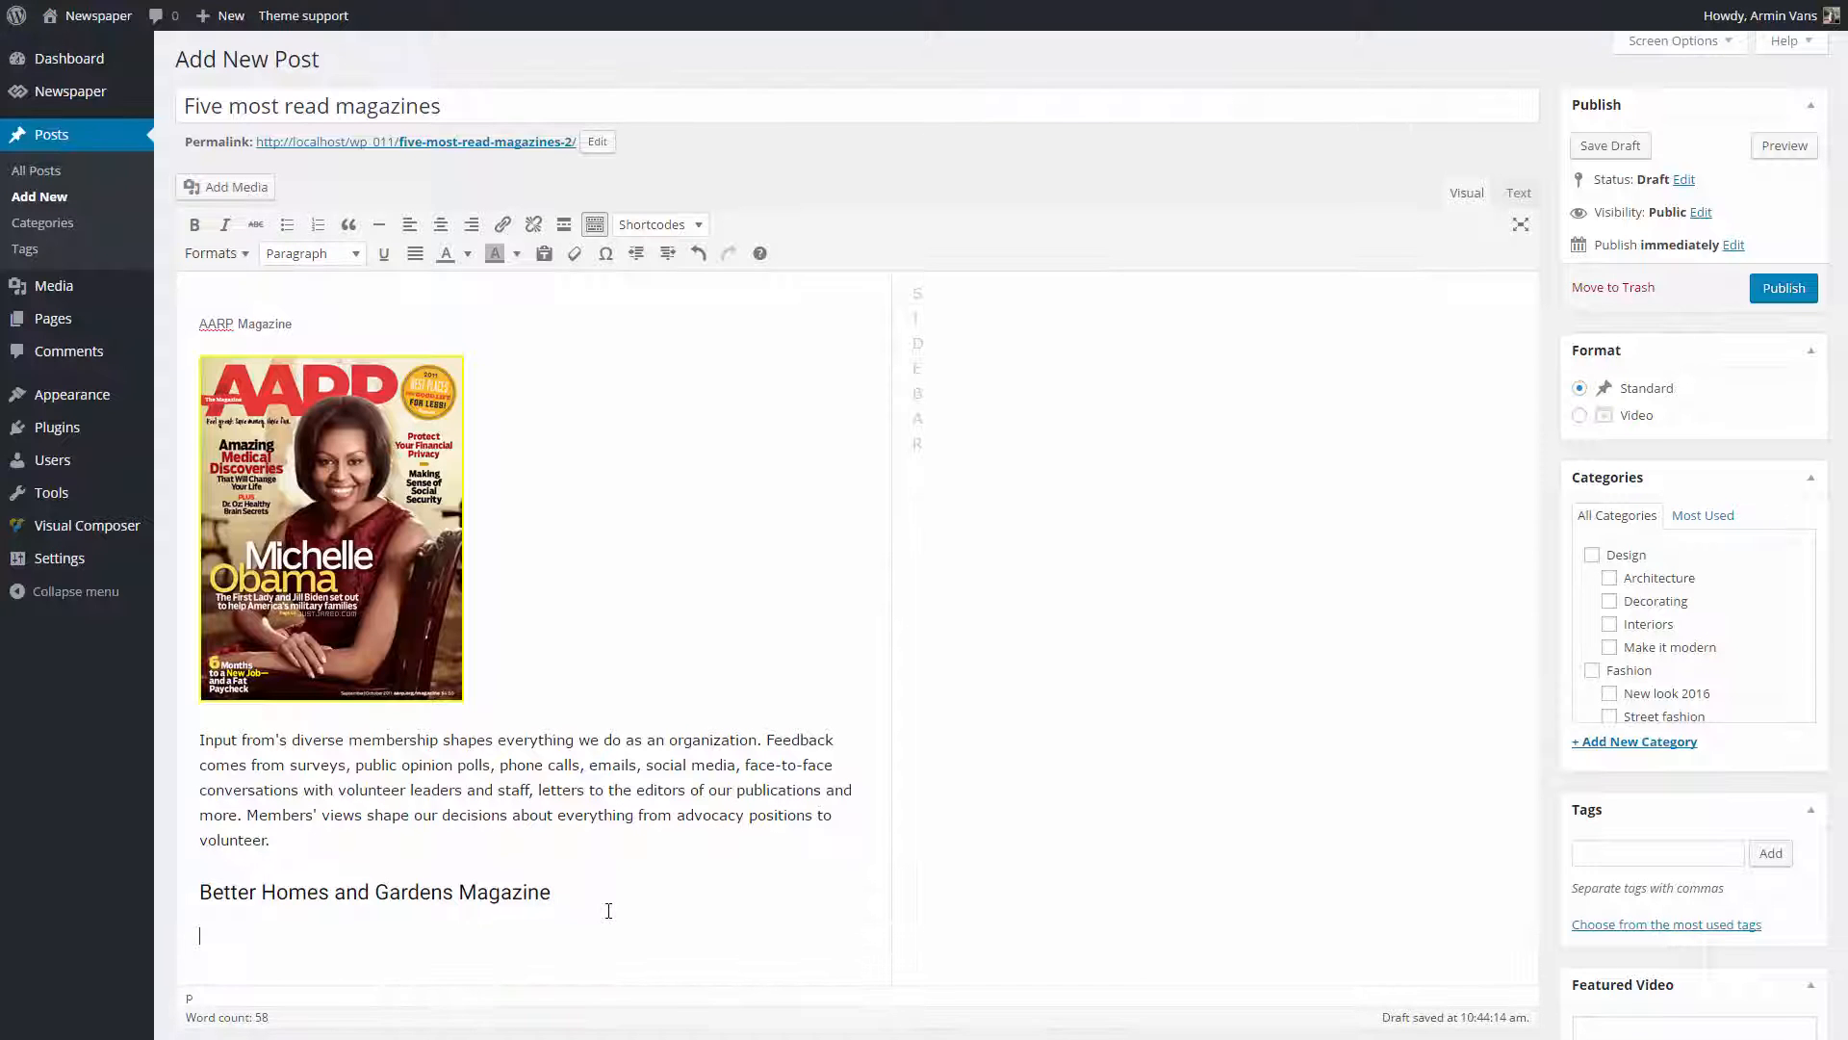
pyautogui.click(225, 187)
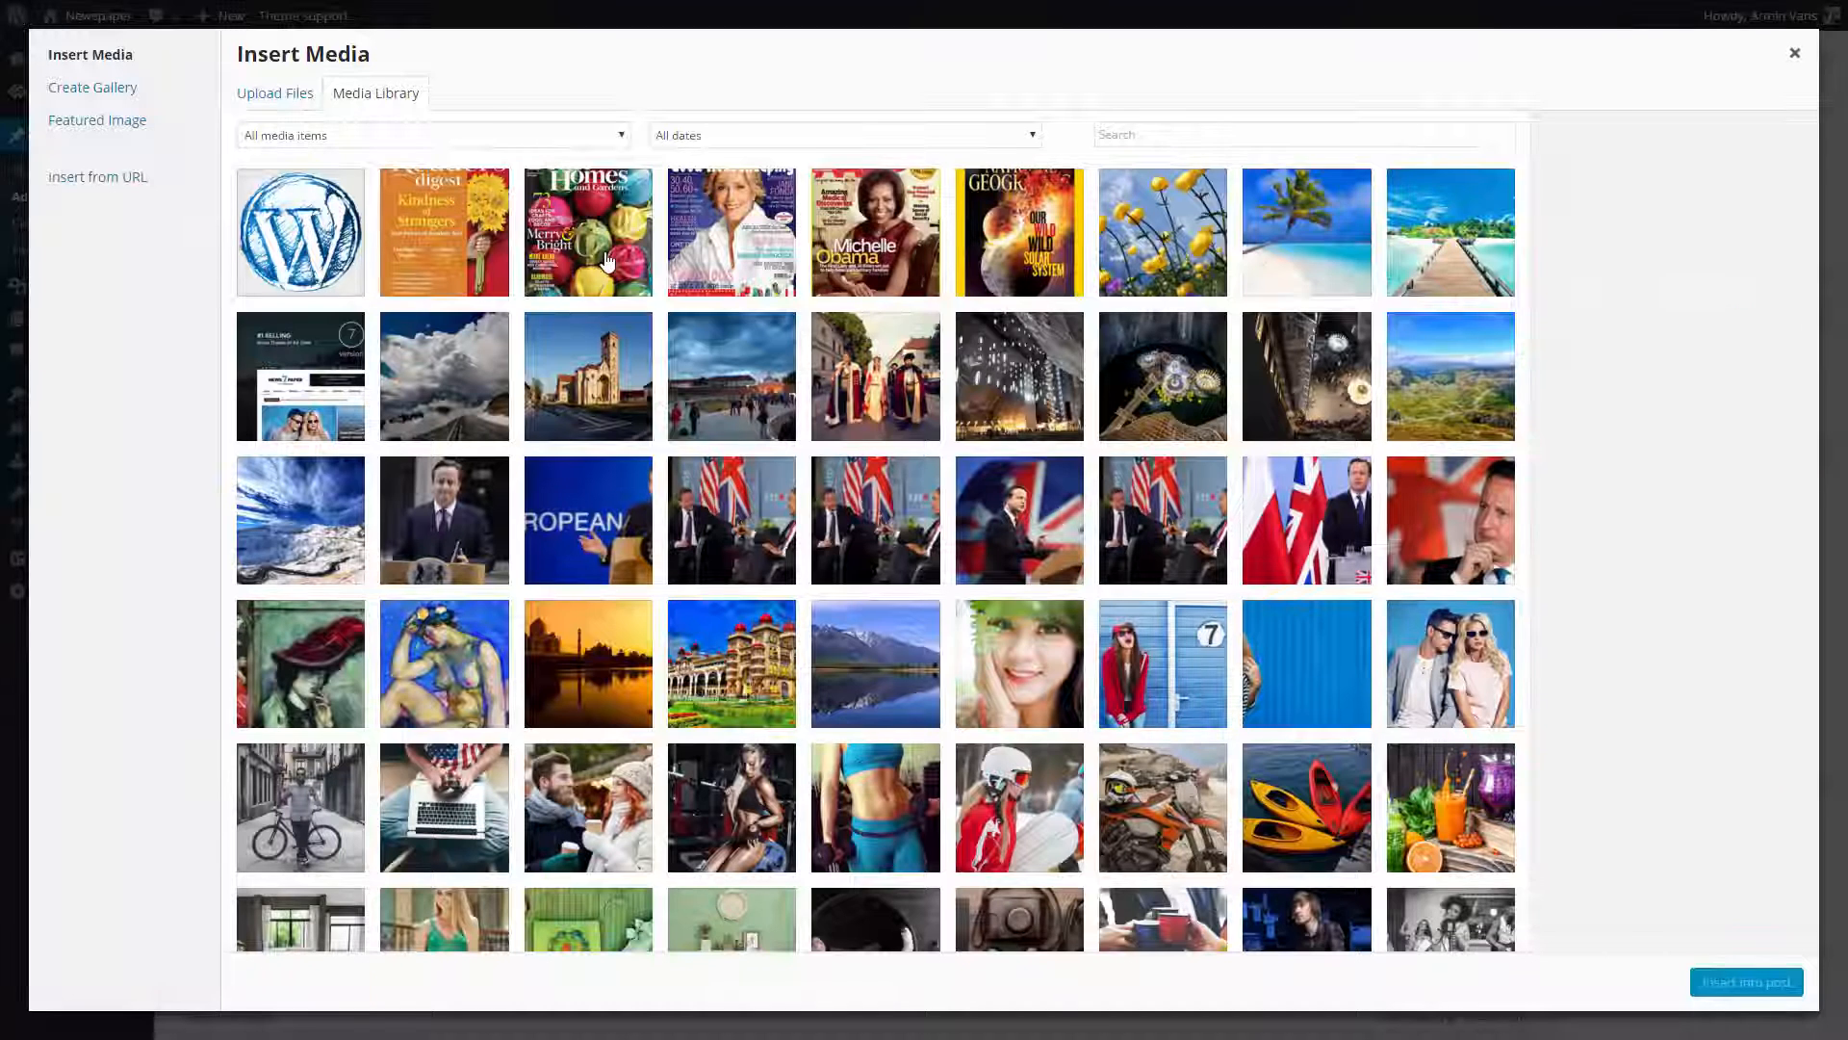
pyautogui.click(1794, 54)
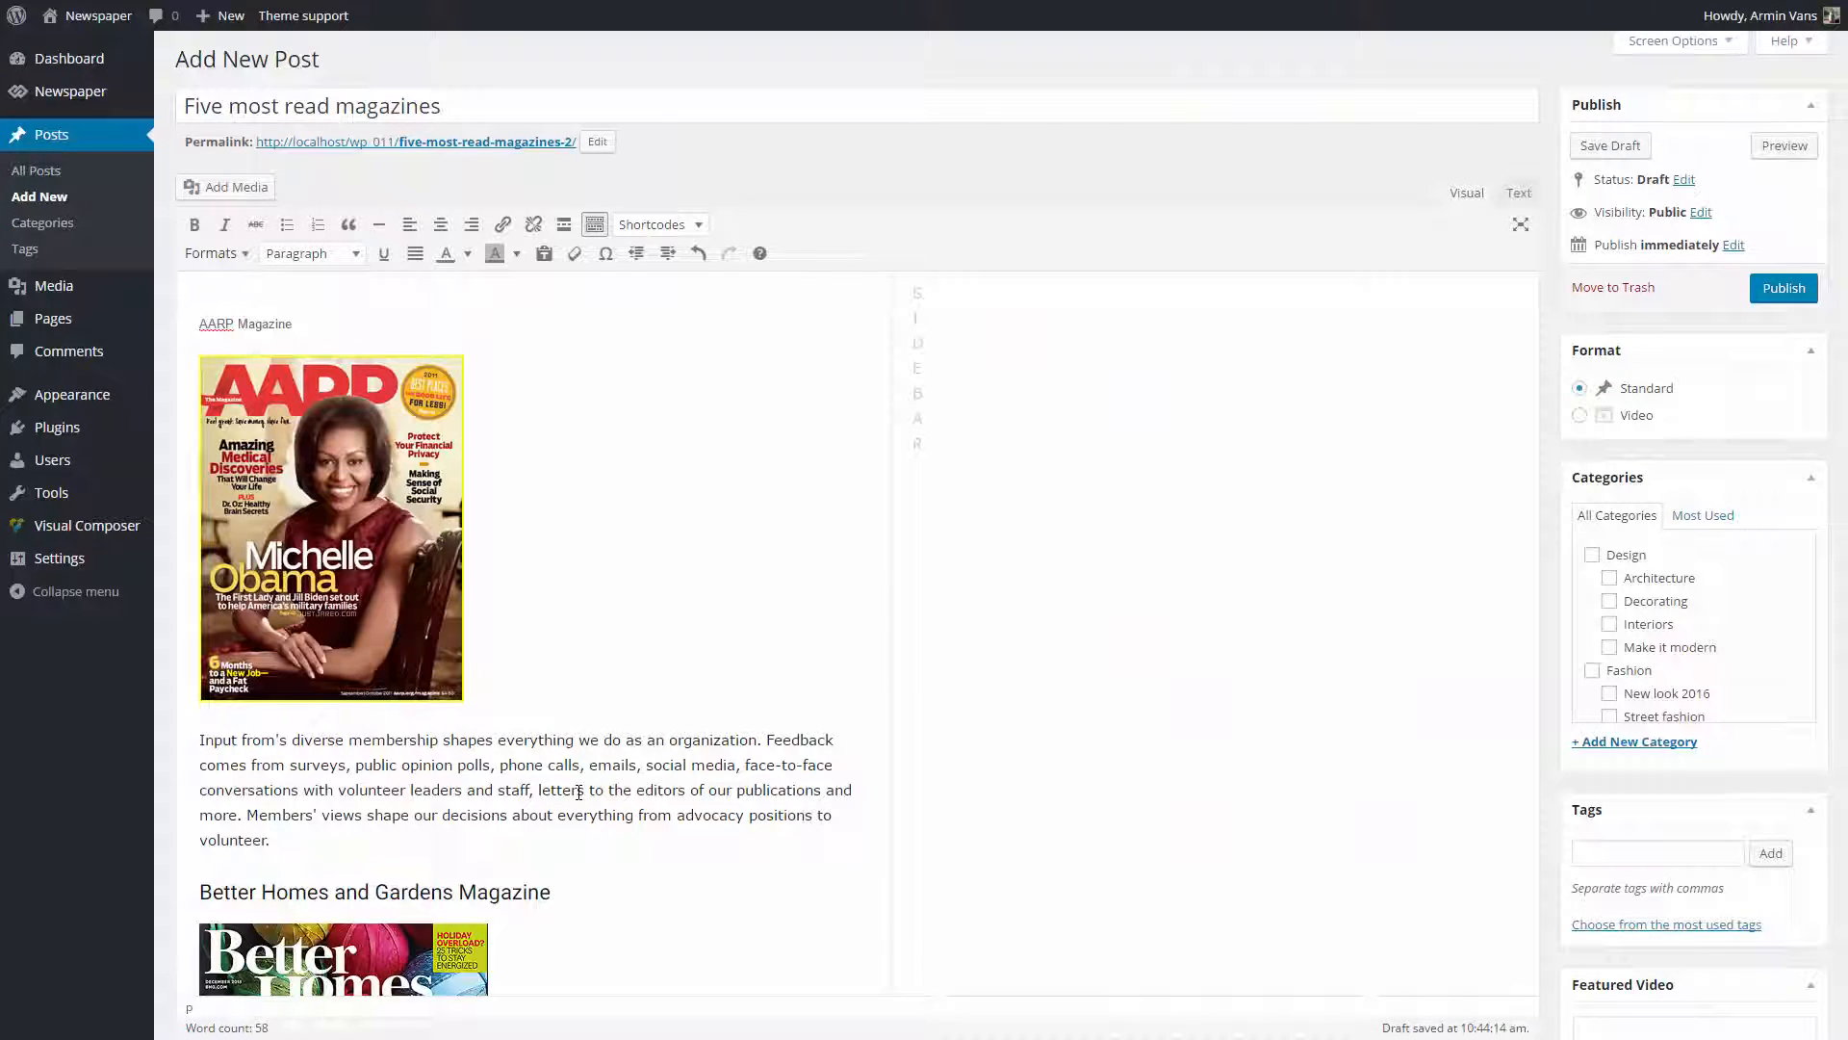
pyautogui.scroll(-3)
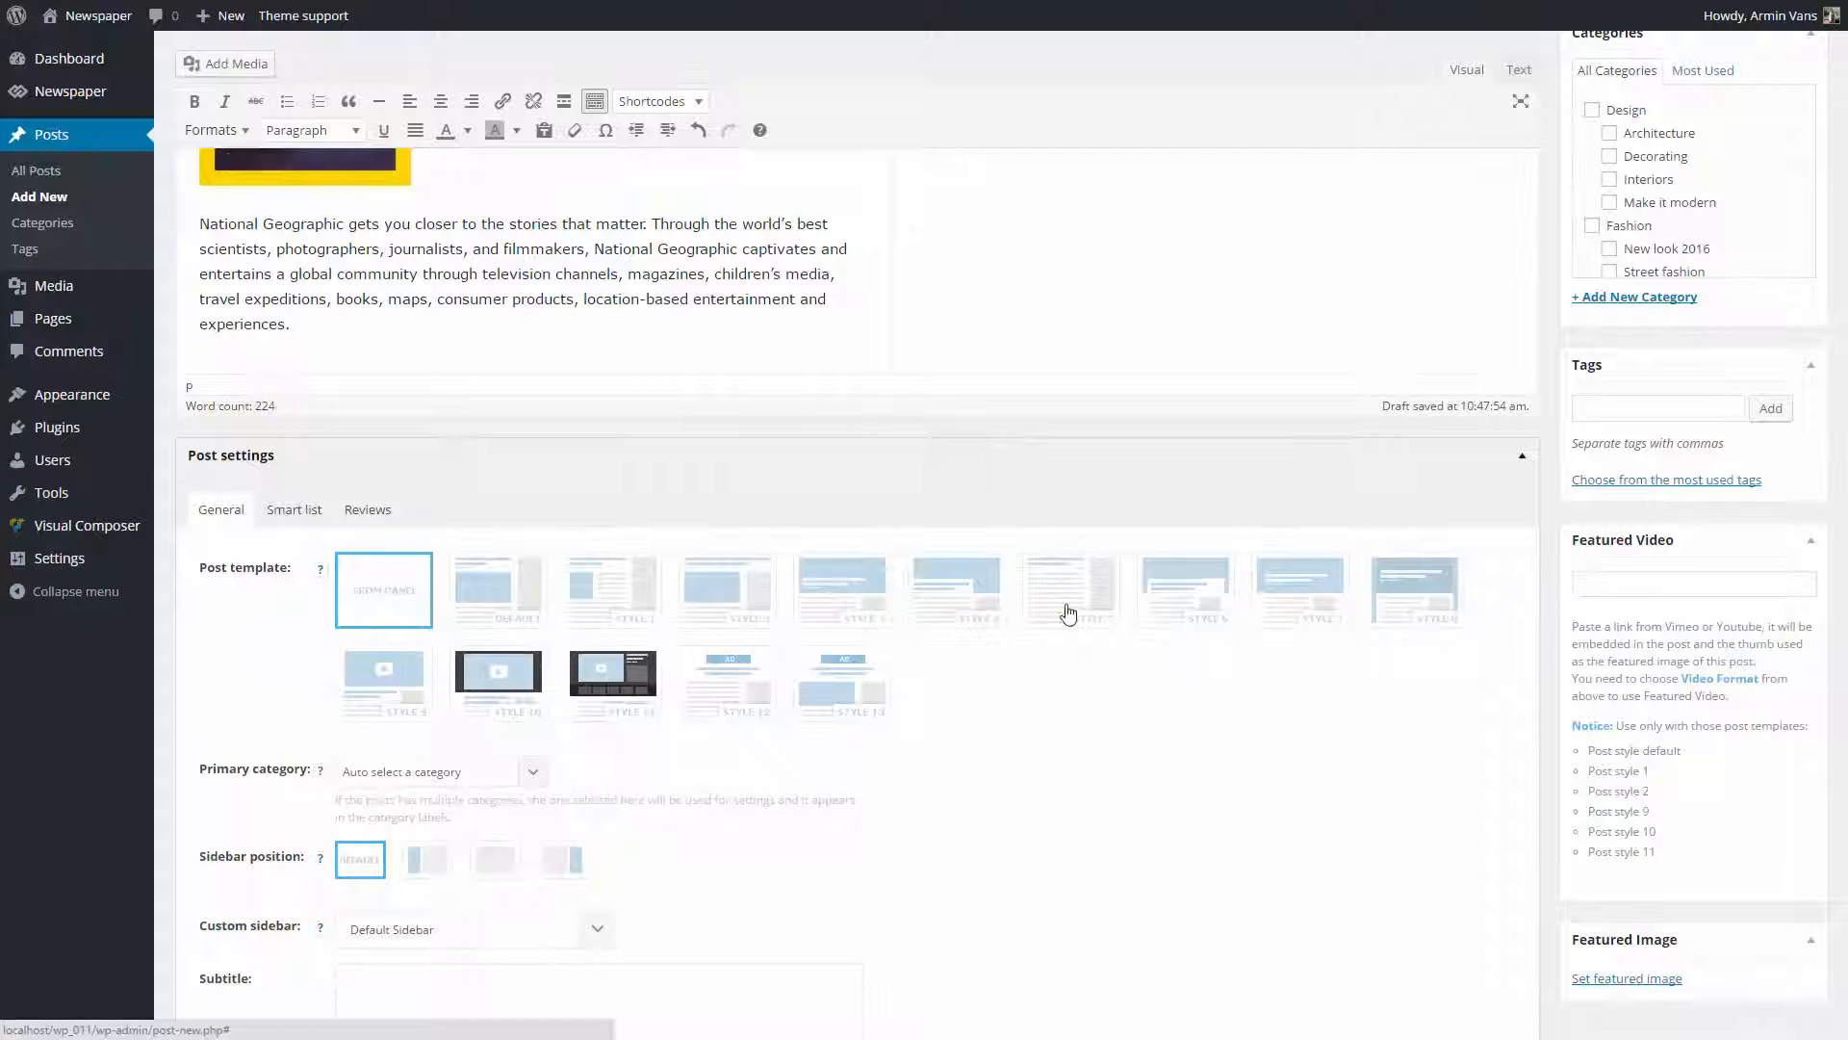
pyautogui.click(1070, 591)
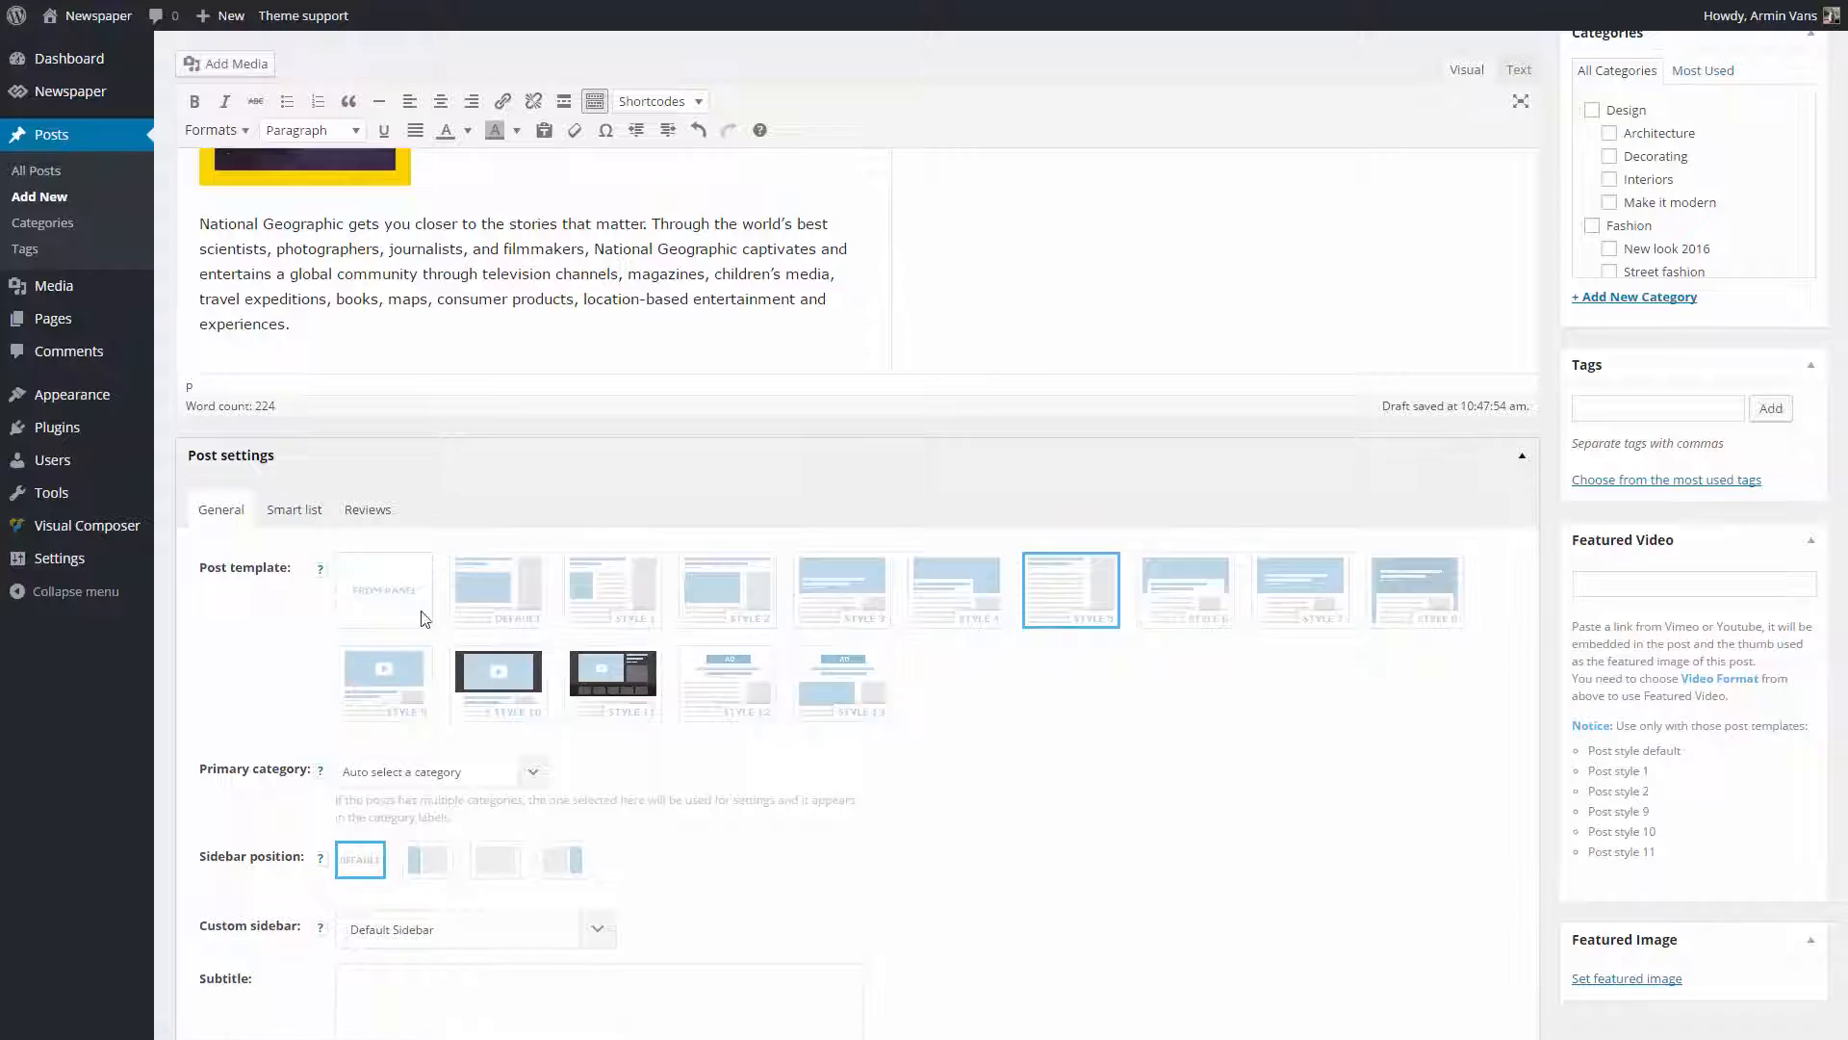
# Step: Choose Smart List 4 in the post's Smart list settings and publish
pyautogui.click(292, 508)
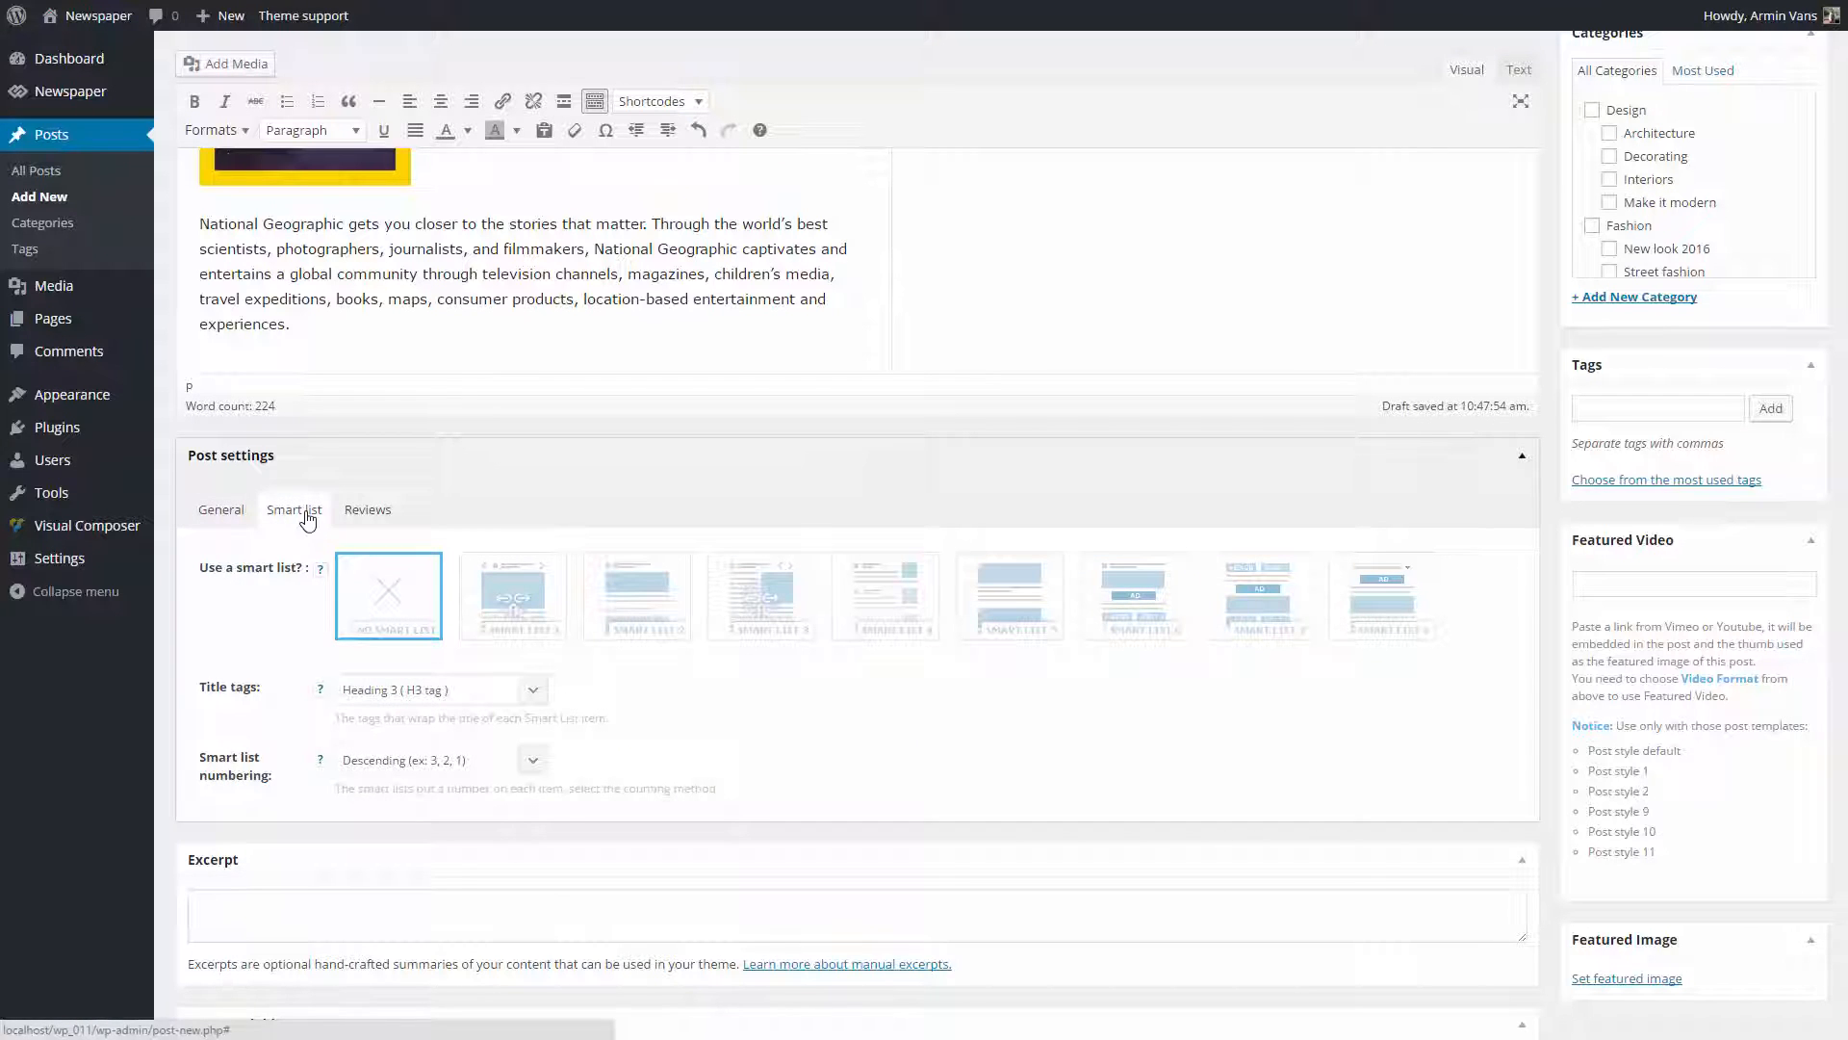
pyautogui.moveTo(889, 605)
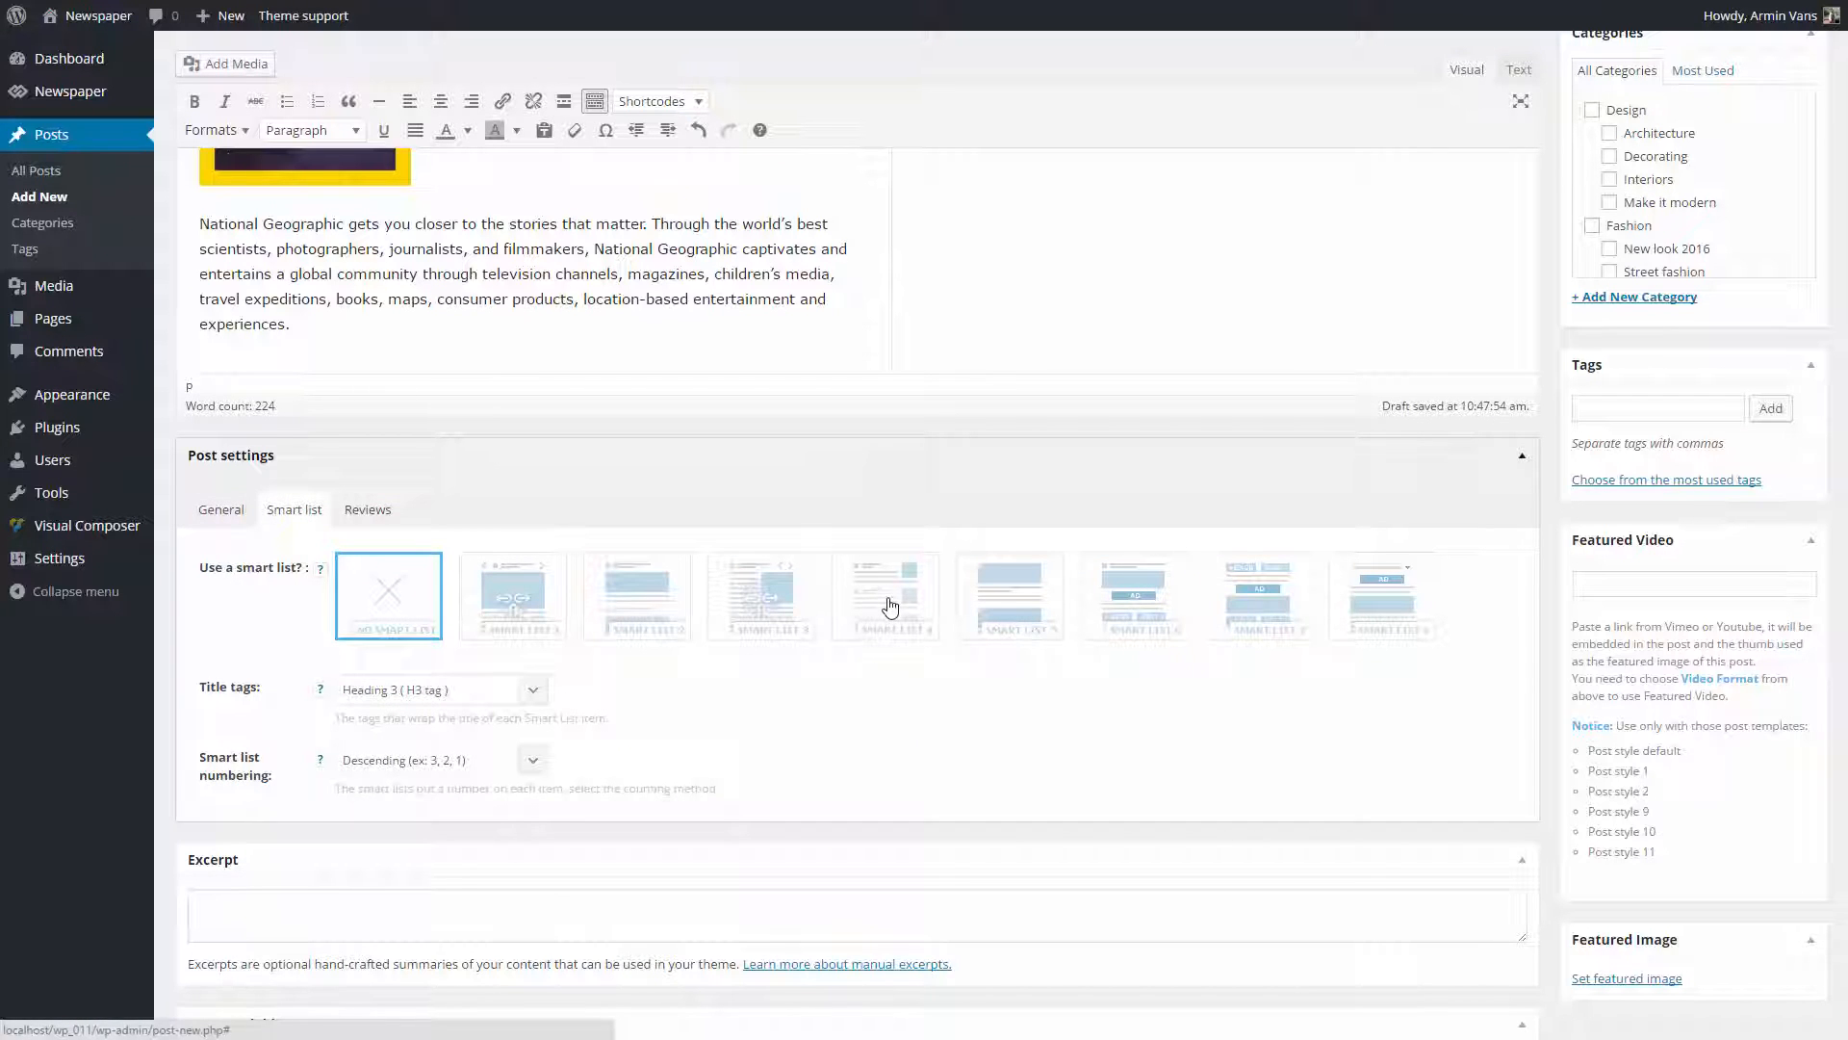
pyautogui.click(885, 597)
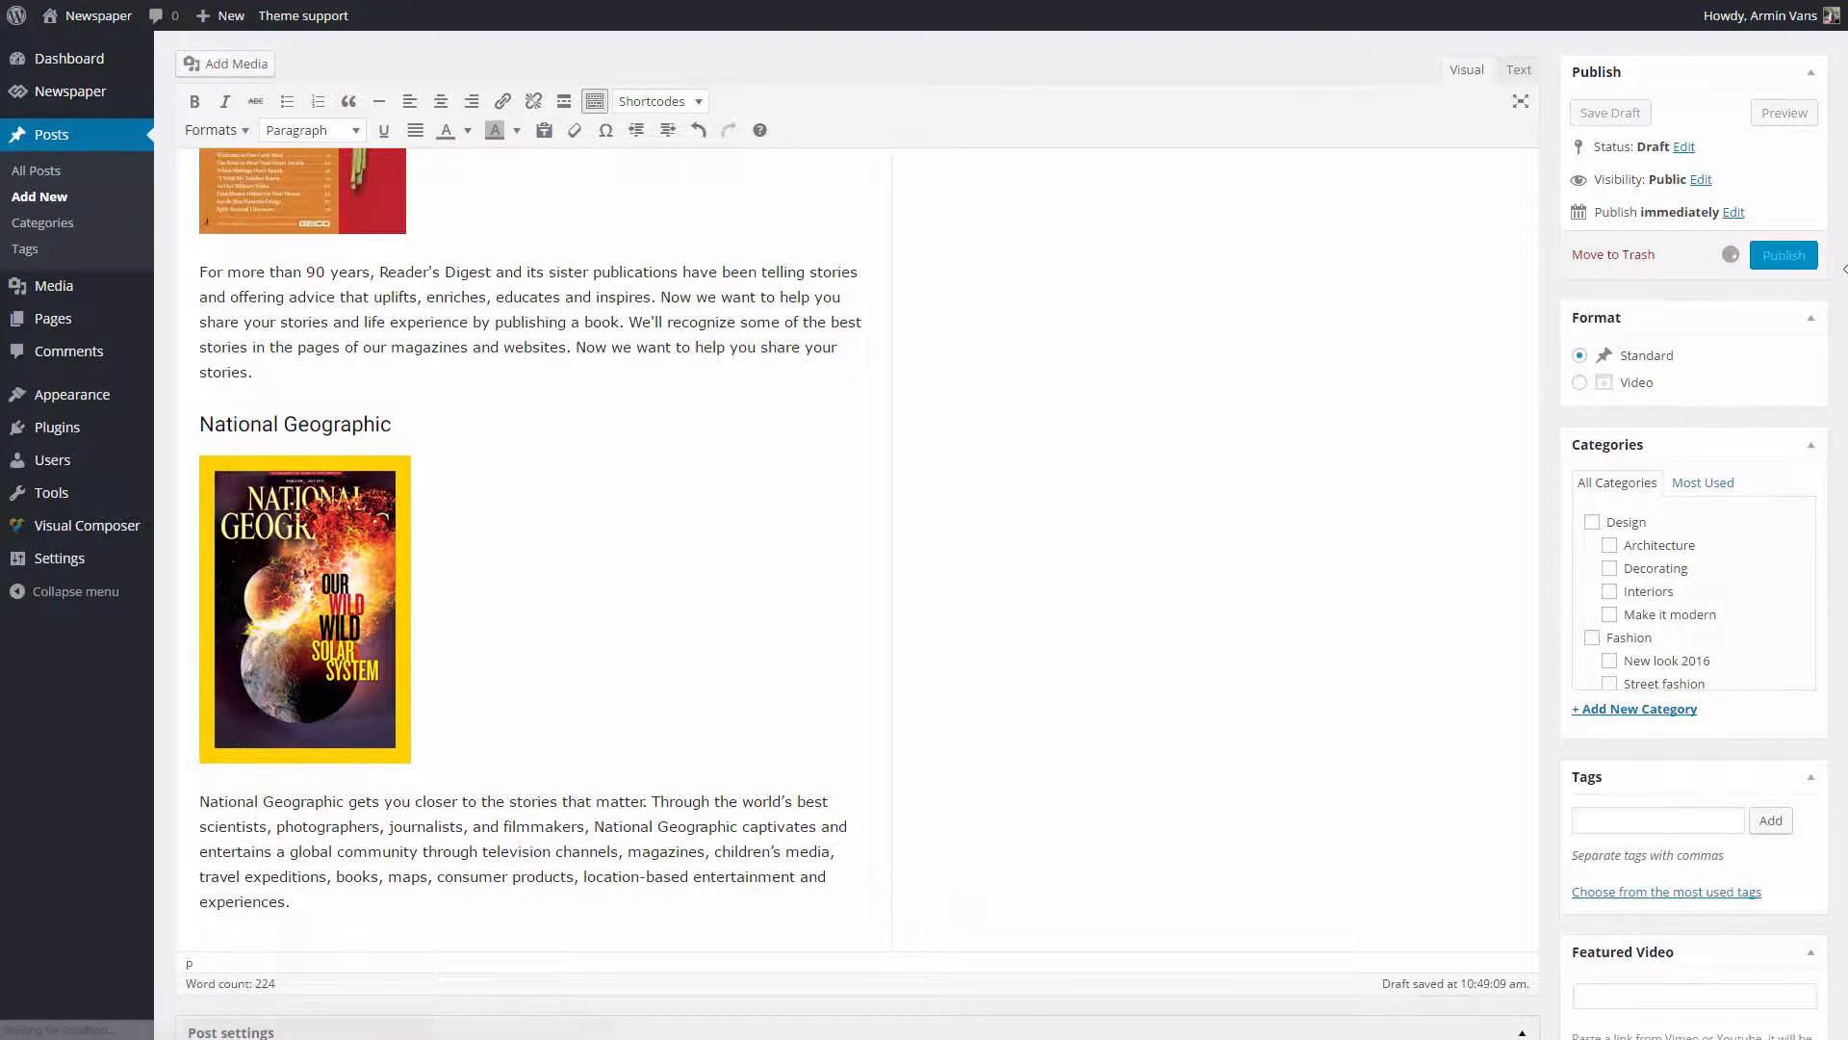
# Step: View the published post on the site, scrolling through its five numbered entries with covers
pyautogui.click(1782, 112)
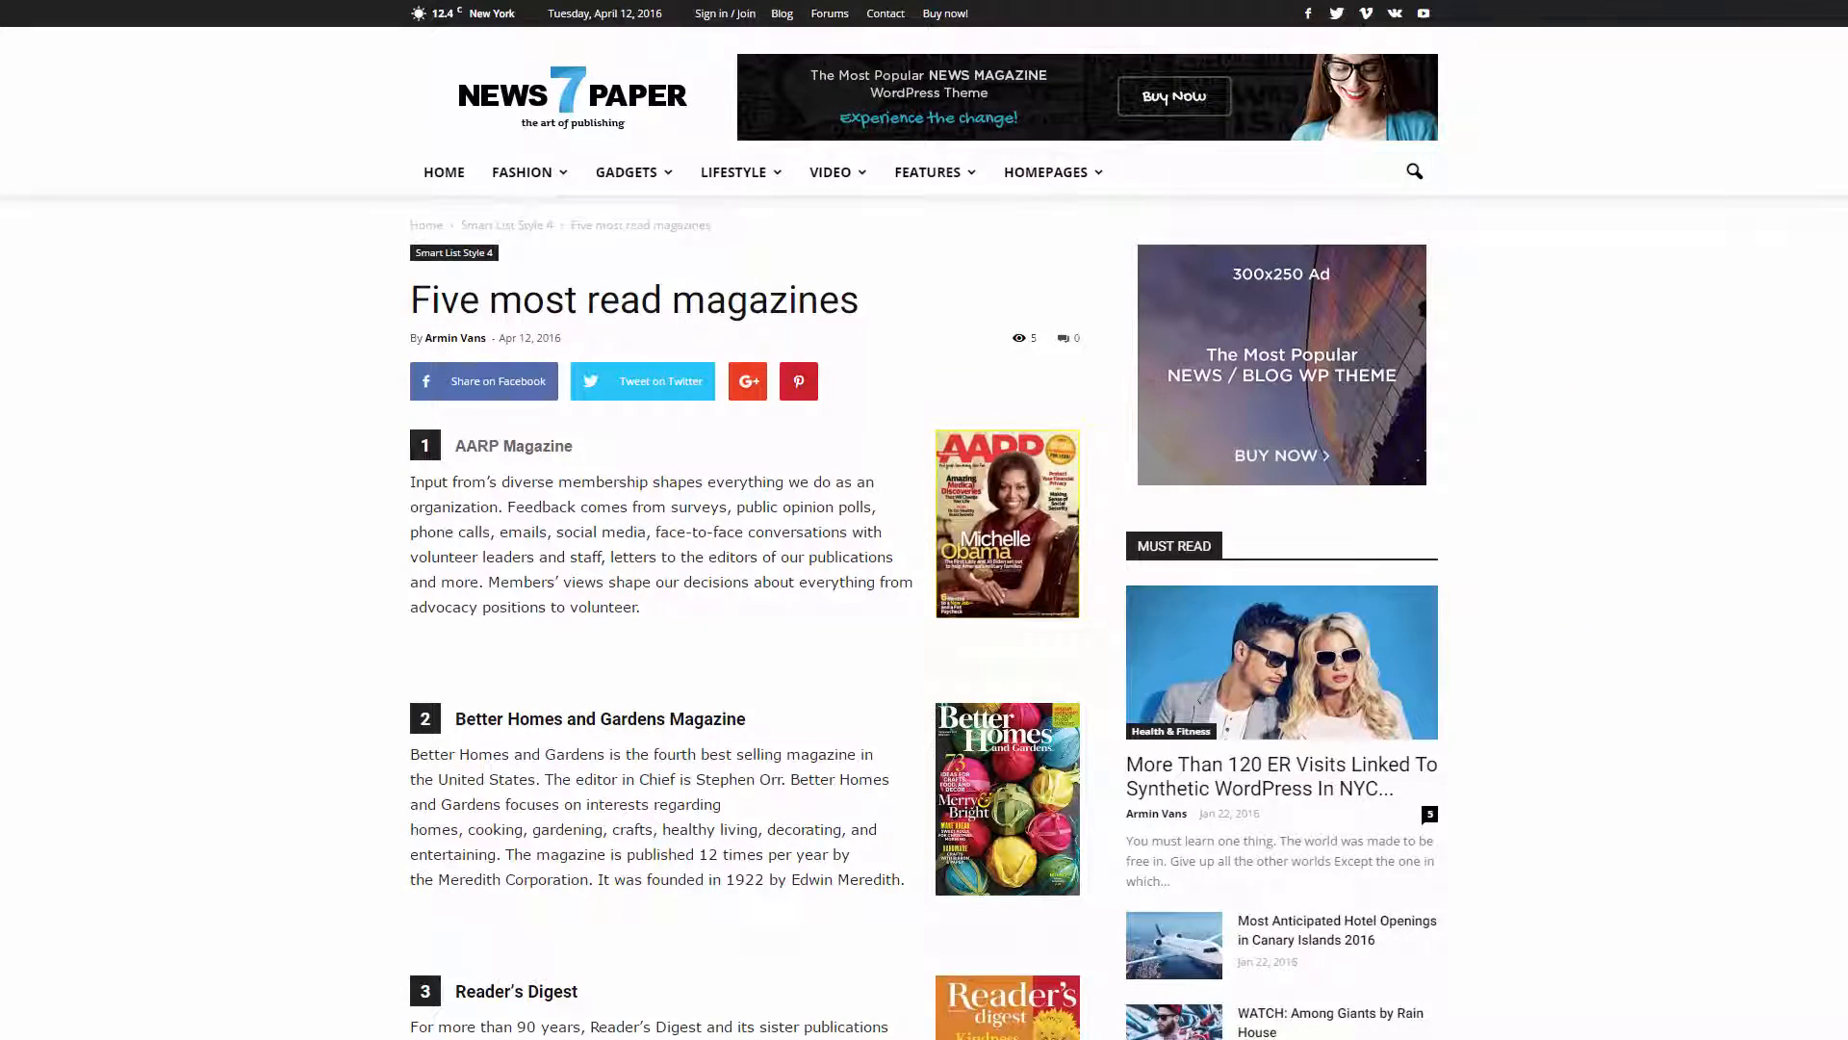
pyautogui.scroll(-3)
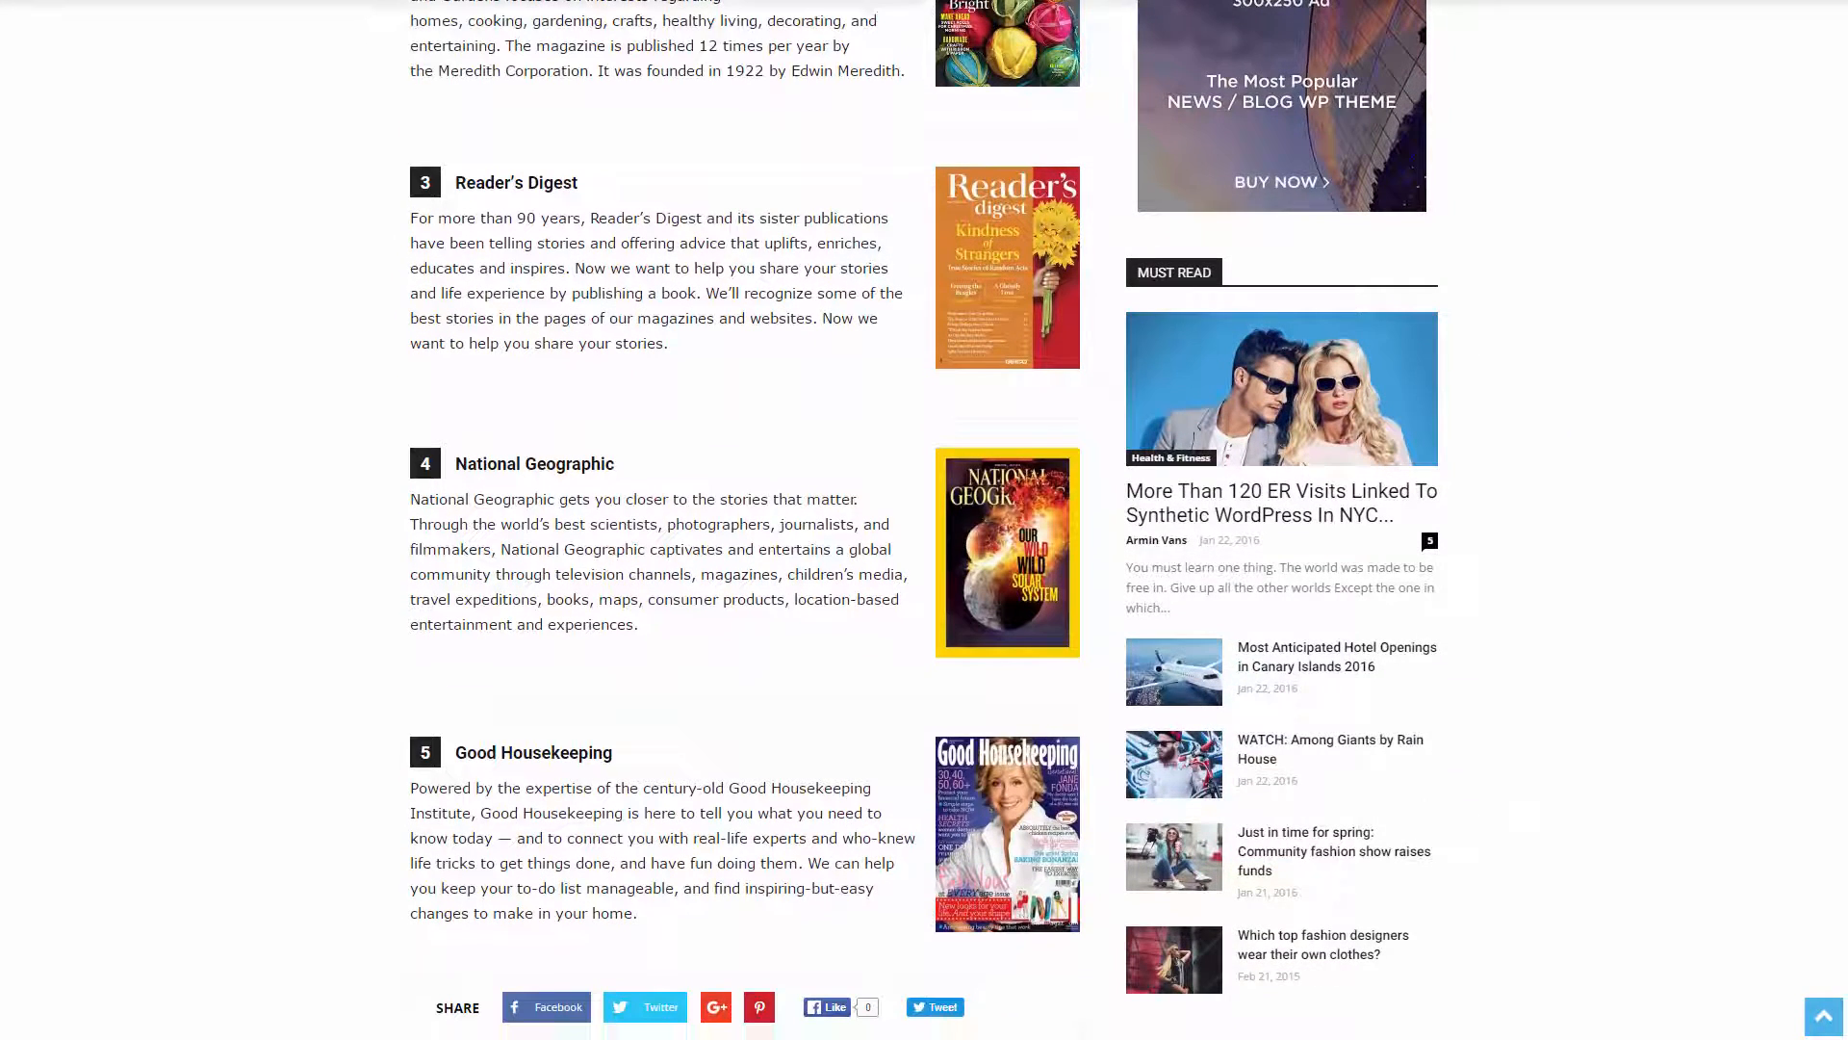
pyautogui.scroll(-3)
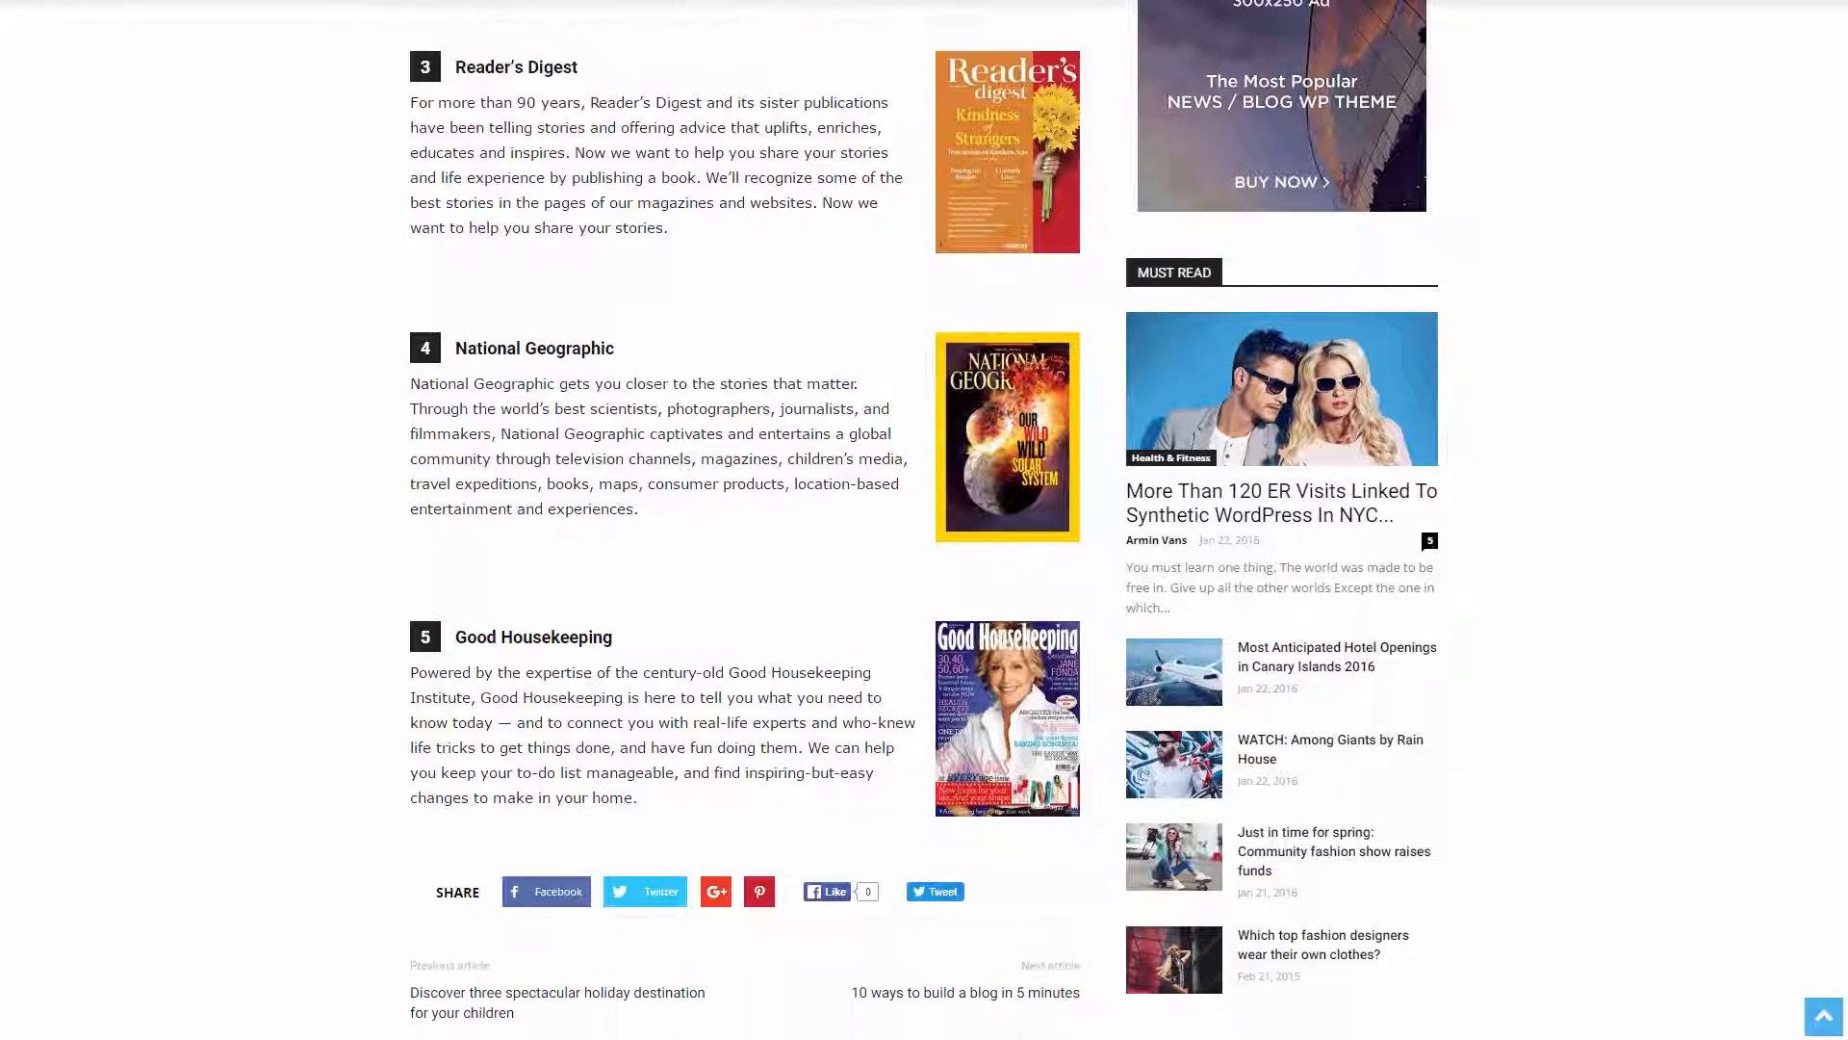
pyautogui.scroll(3)
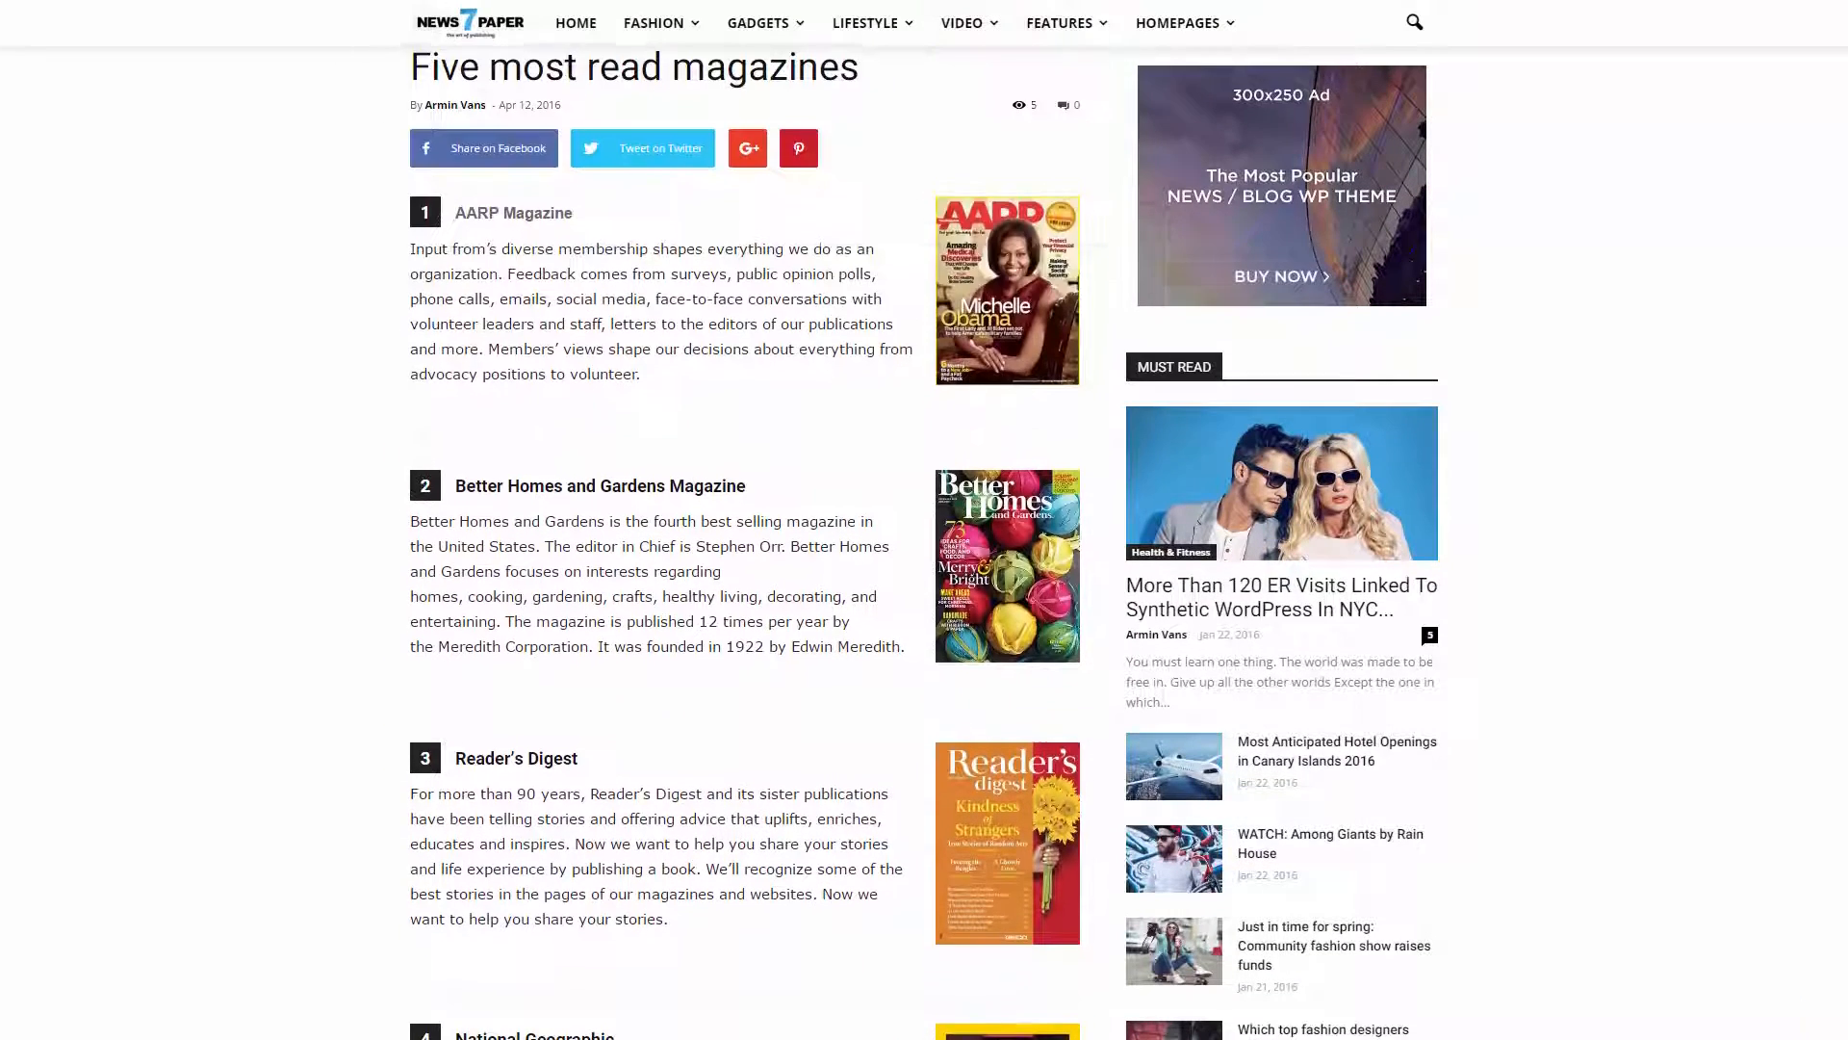